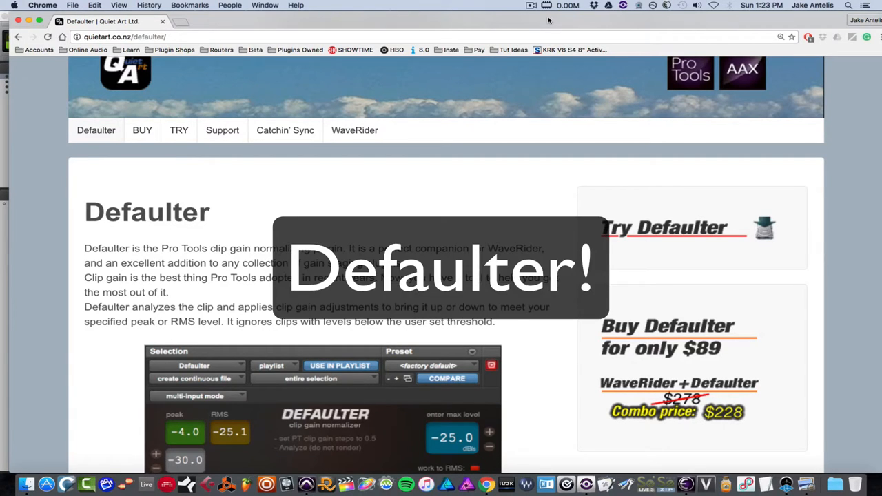
mouse_move(587, 49)
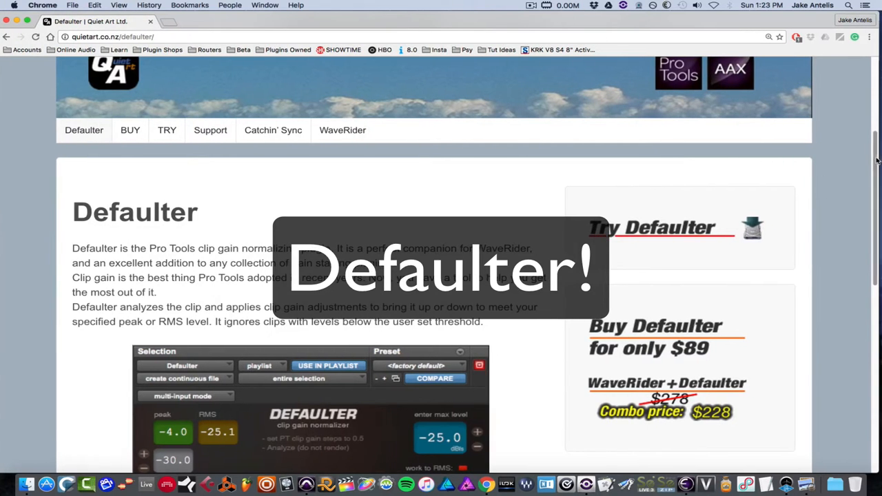
- Scroll the Quiet Art Defaulter page down to the before-and-after clip gain example image
scroll(down, 3)
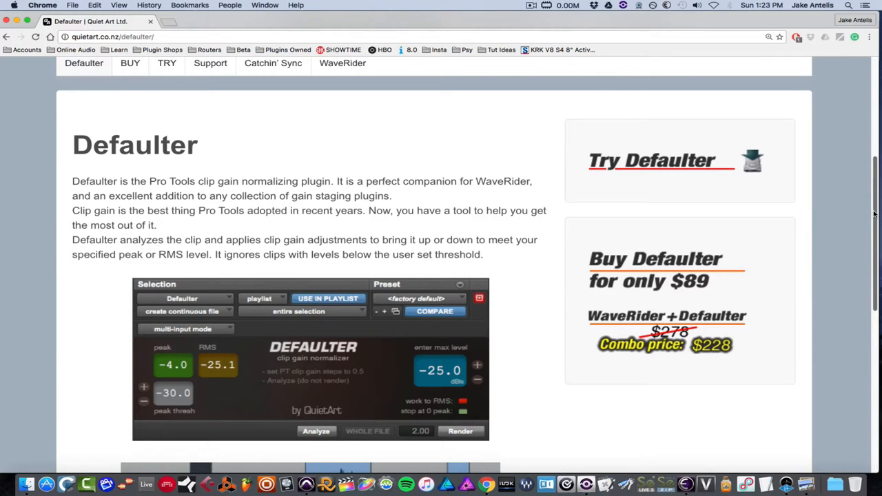
scroll(down, 3)
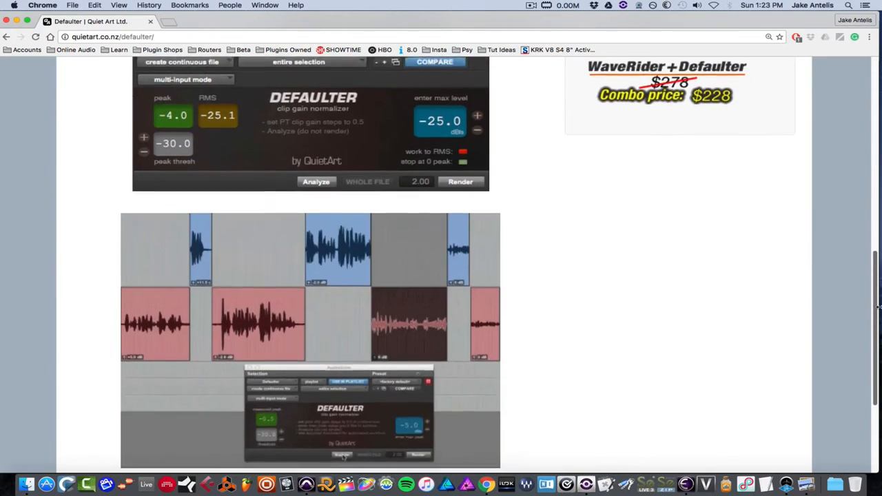
scroll(down, 3)
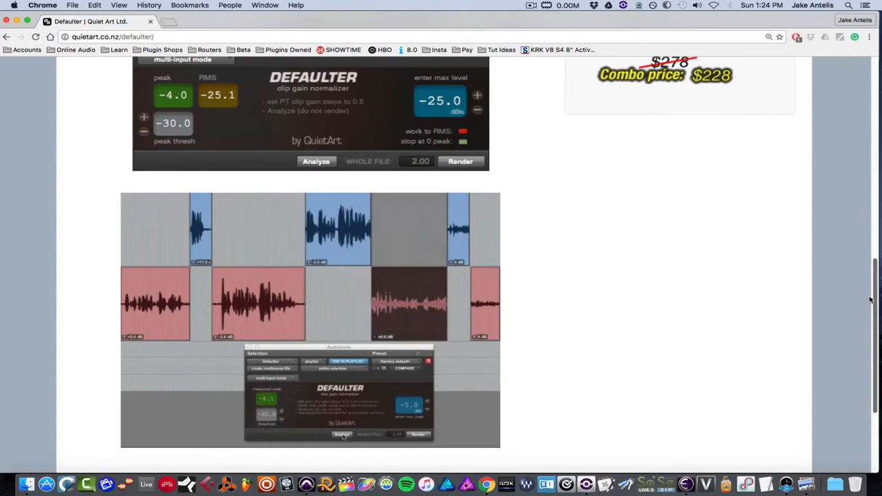
scroll(up, 3)
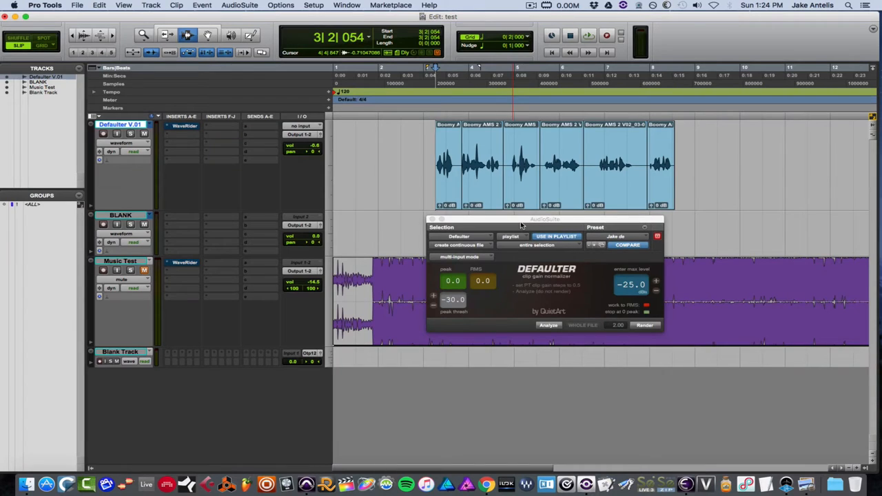
click(253, 5)
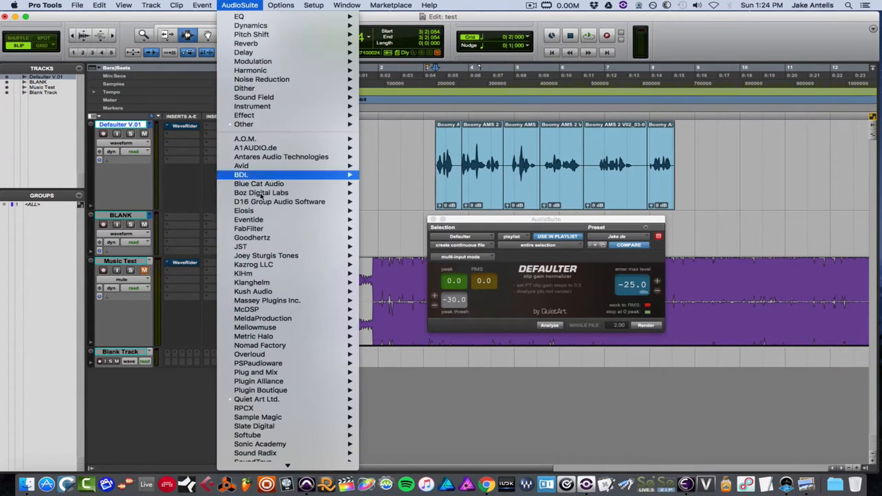
mouse_move(172, 365)
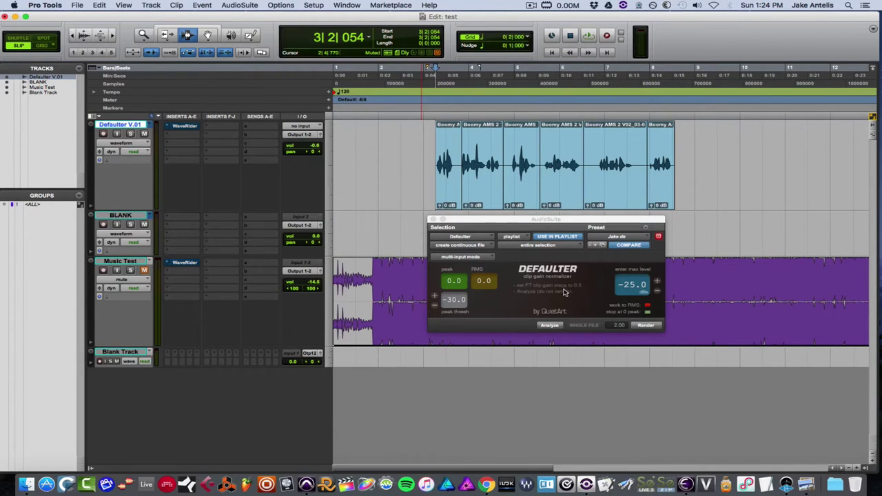
mouse_move(573, 294)
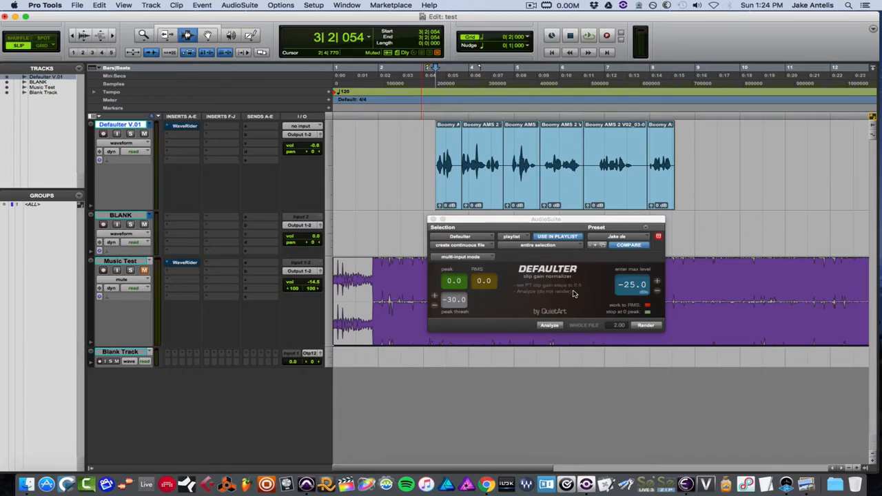
click(44, 5)
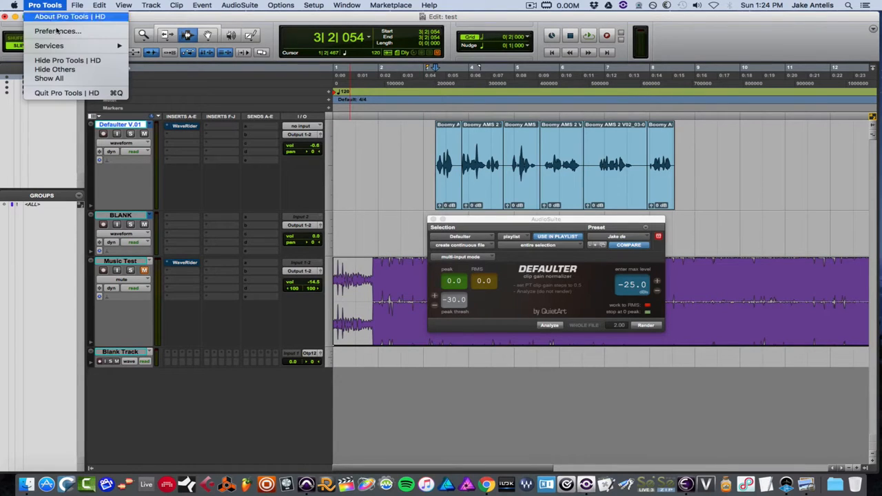
click(51, 30)
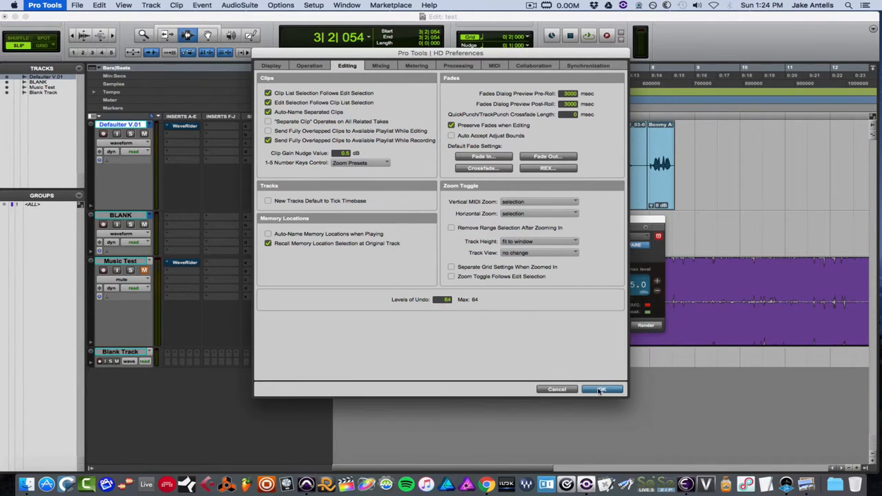
click(601, 389)
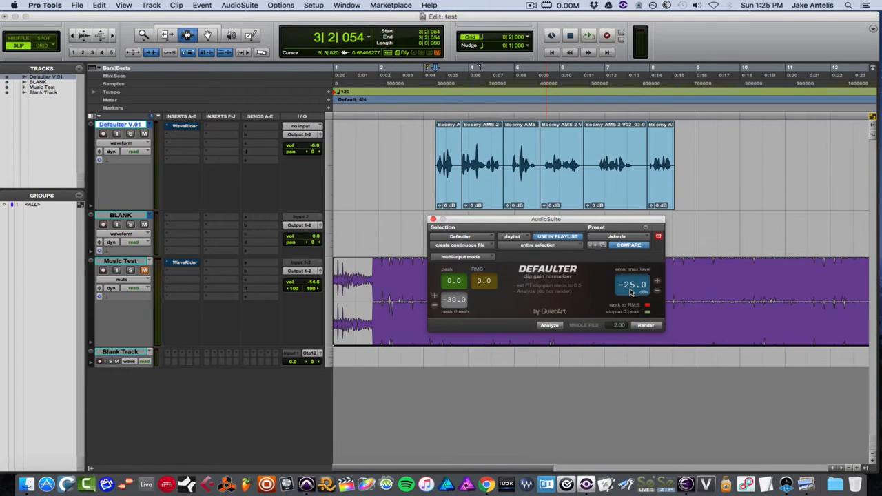
mouse_move(449, 312)
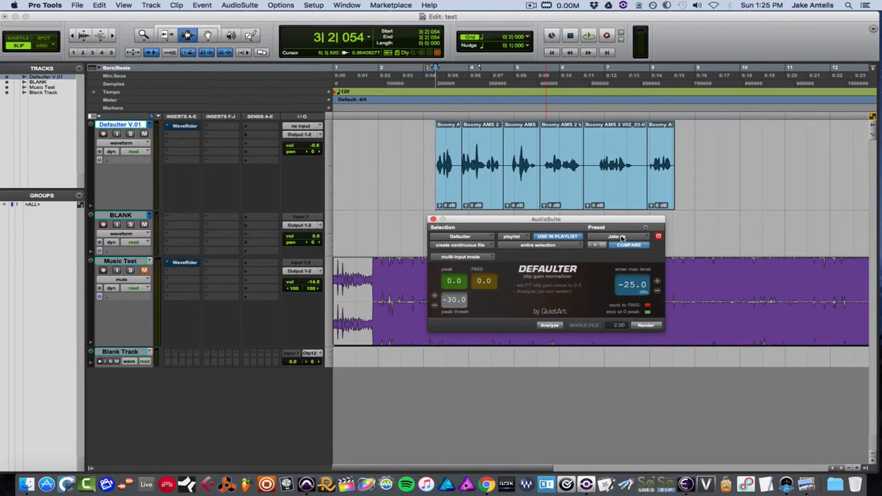
click(622, 237)
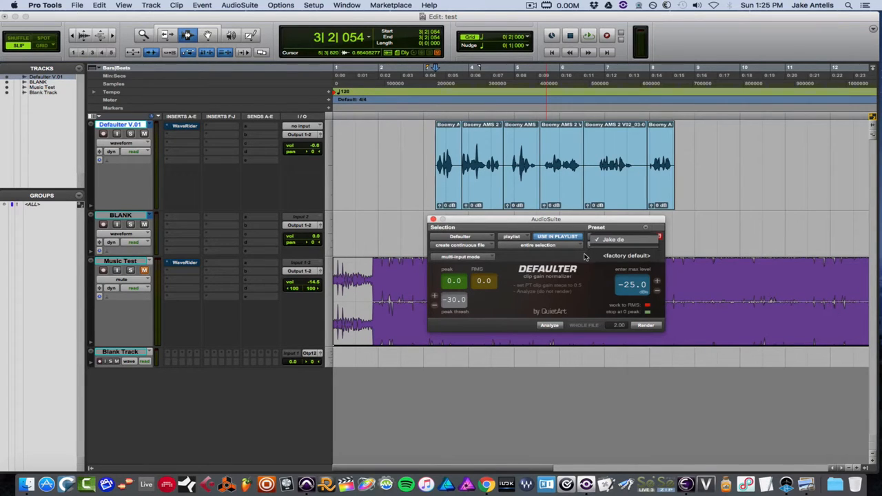
mouse_move(577, 260)
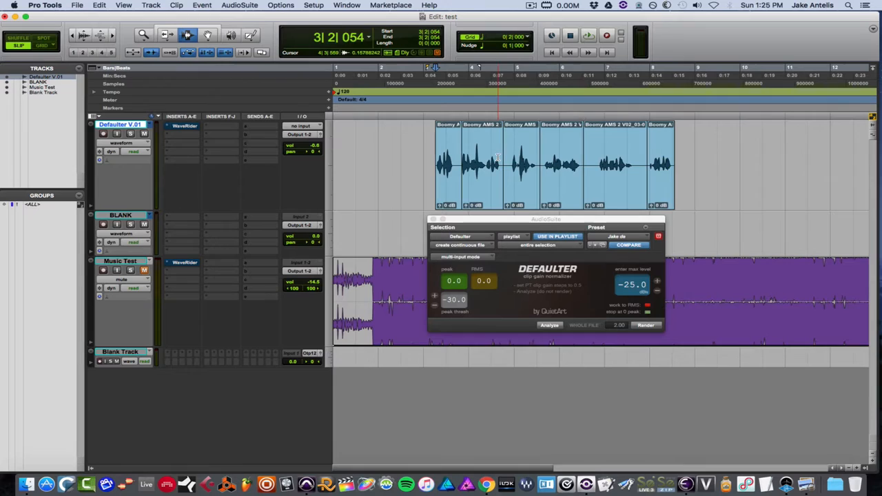
- Select the first voiceover clip on the Defaulter V.01 track for Defaulter analysis
click(549, 325)
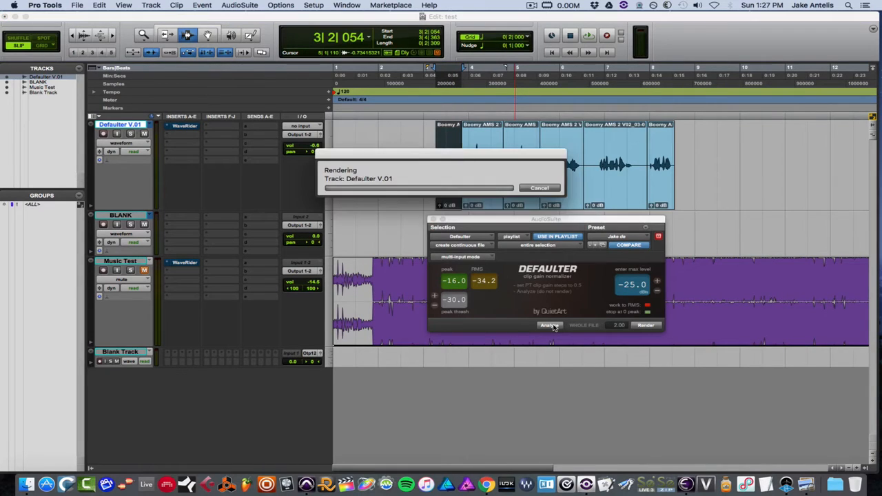
- Level the second and third voiceover clips with Defaulter, raising them +6 and +7 dB
click(549, 325)
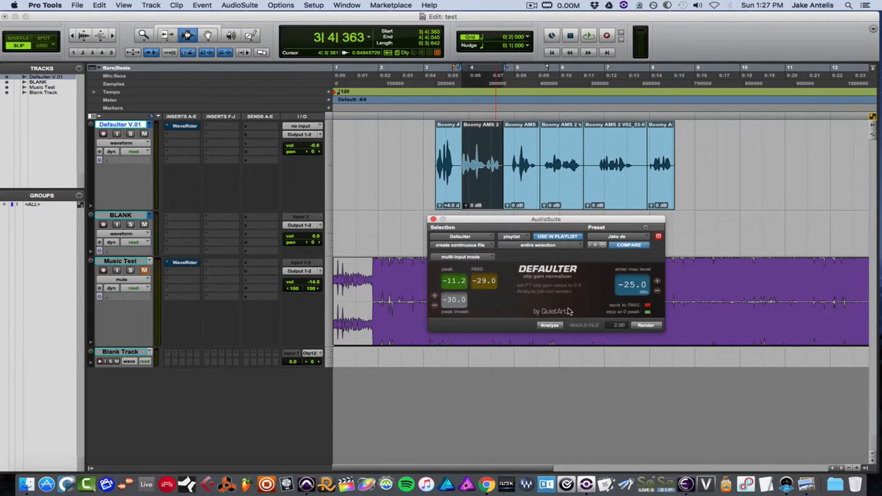
click(549, 325)
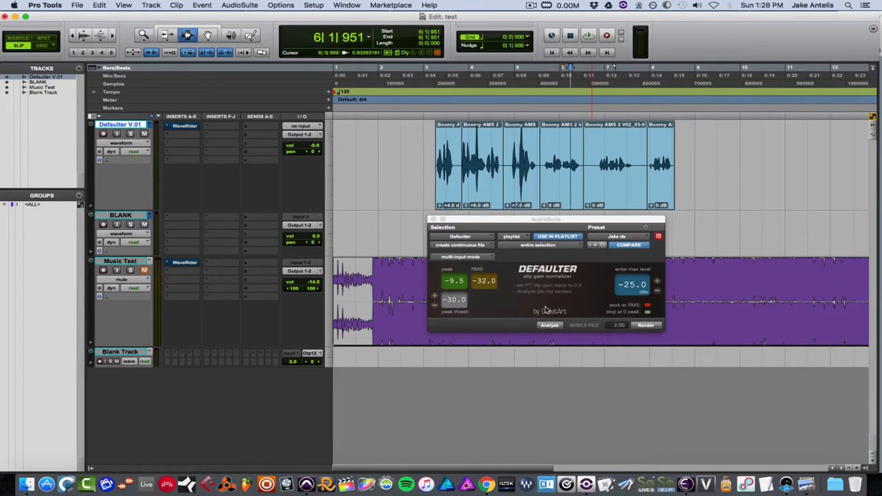
mouse_move(496, 233)
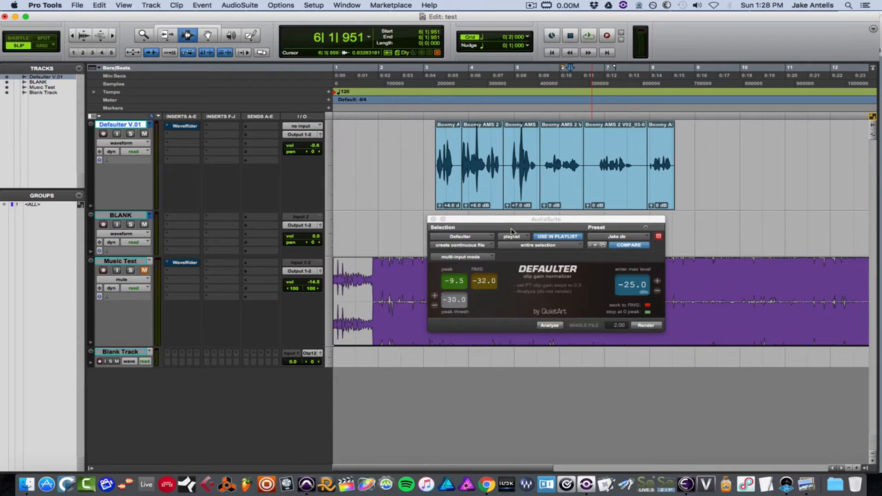
mouse_move(518, 220)
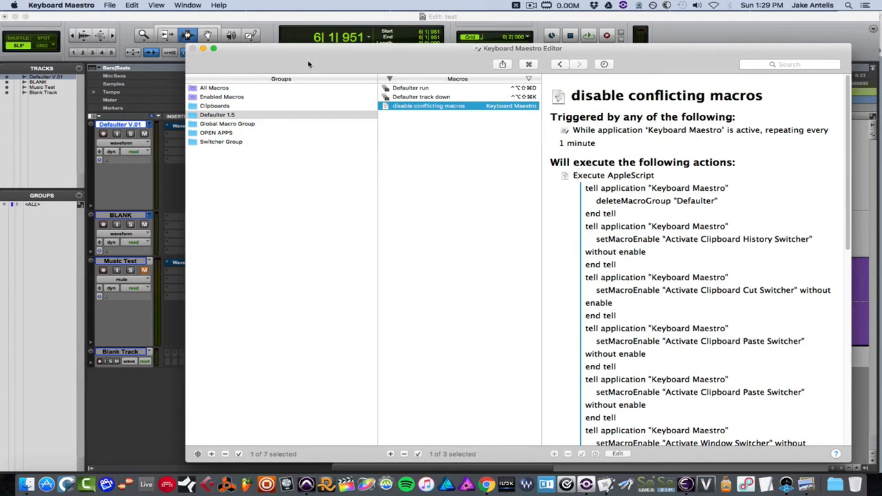
mouse_move(335, 107)
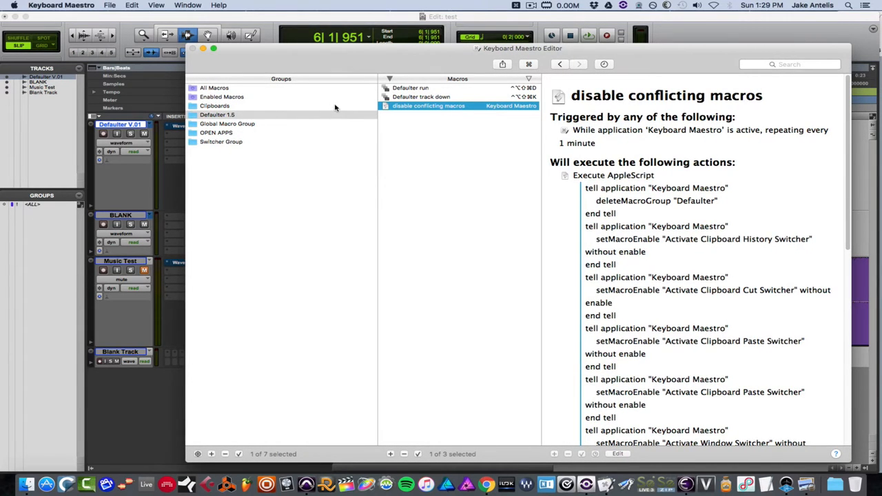
mouse_move(424, 62)
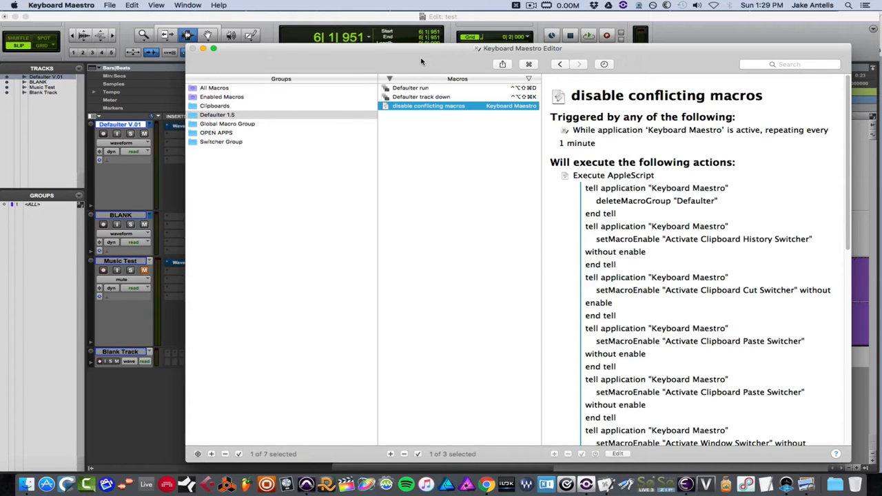
- Review the actions of the Defaulter run and Defaulter track down macros in Keyboard Maestro
click(418, 88)
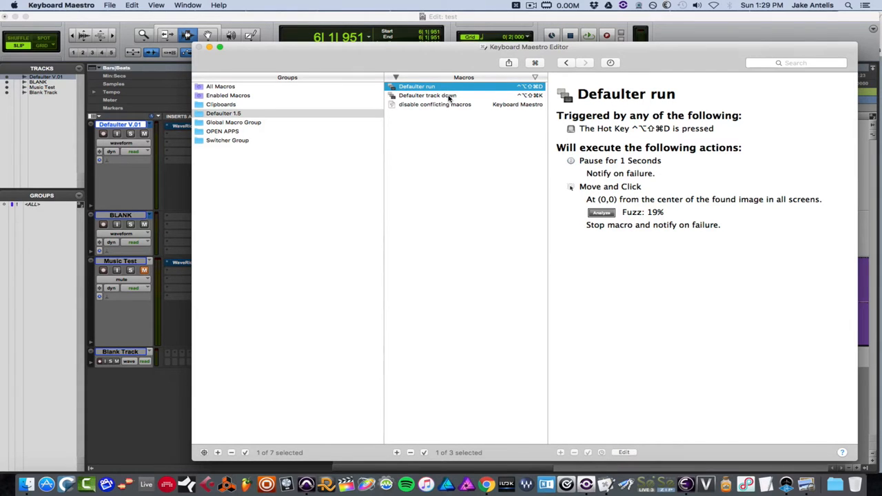
click(427, 95)
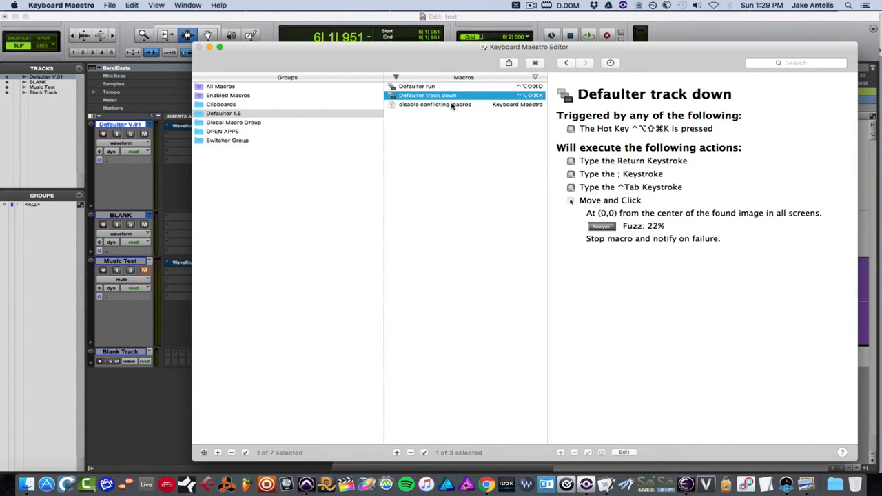
click(451, 104)
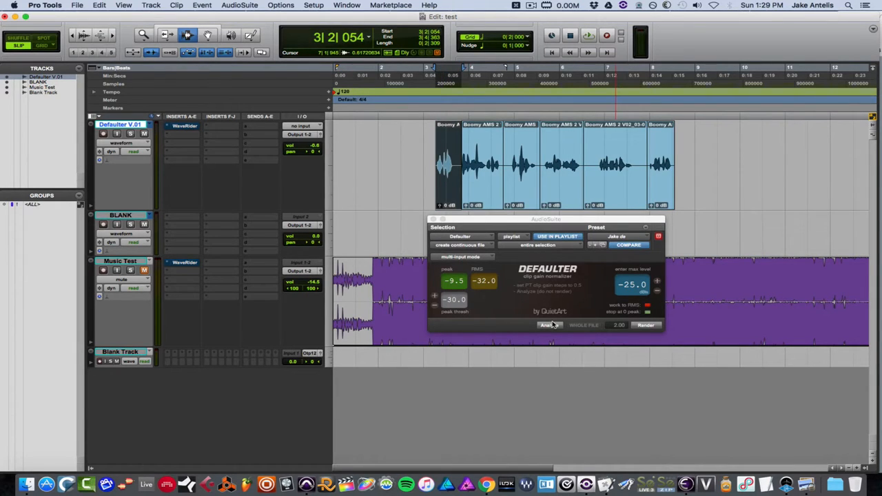
- Re-level all six voiceover clips with Defaulter to +4, +6, +7, +8.5, +9 and +10.5 dB
click(546, 325)
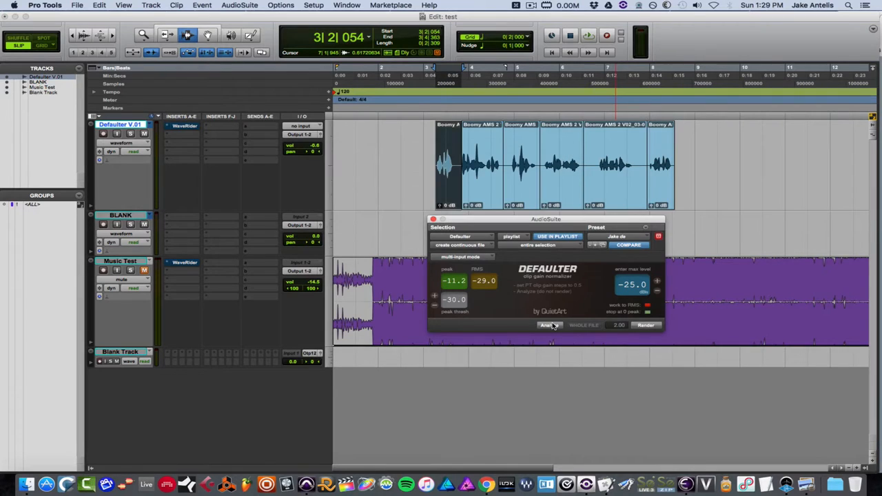
click(549, 325)
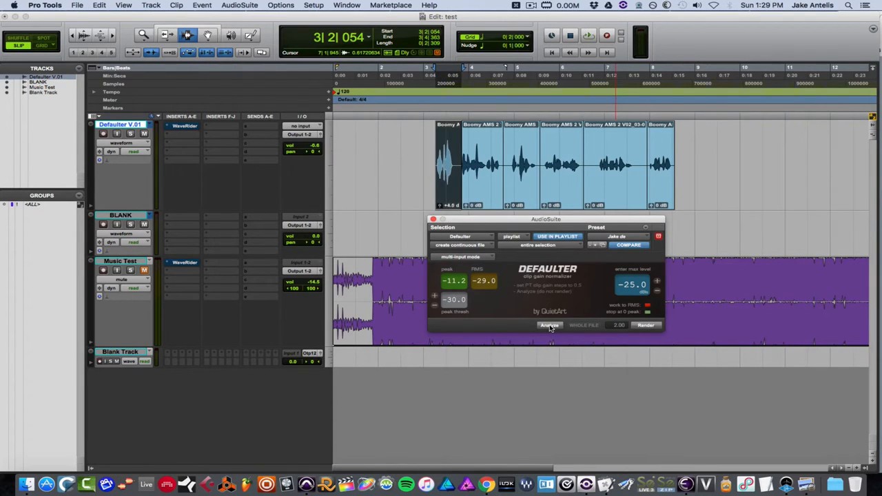
click(549, 325)
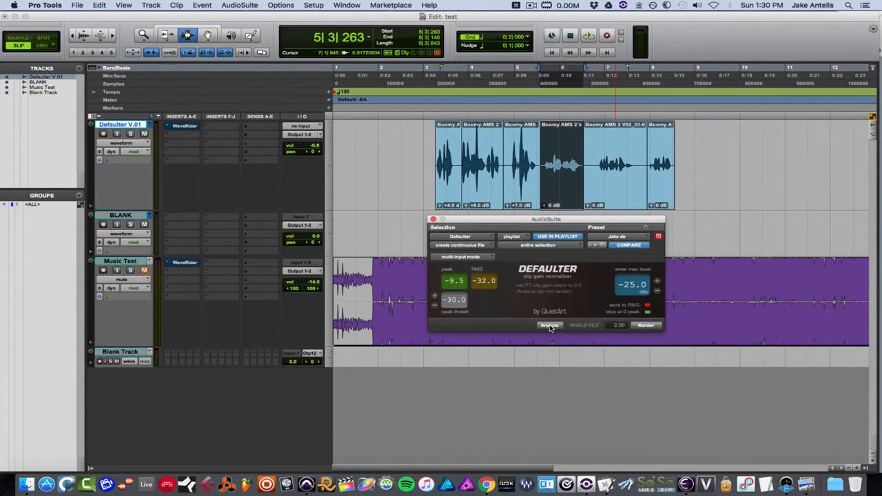
click(549, 325)
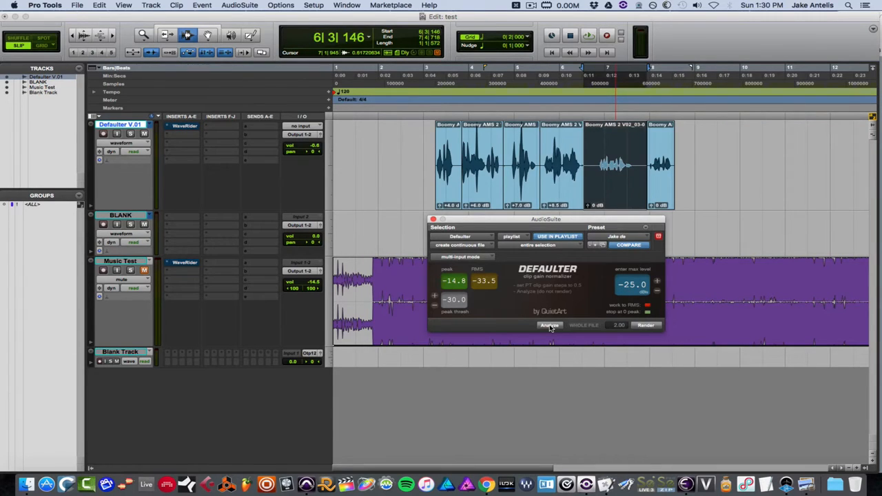
click(549, 325)
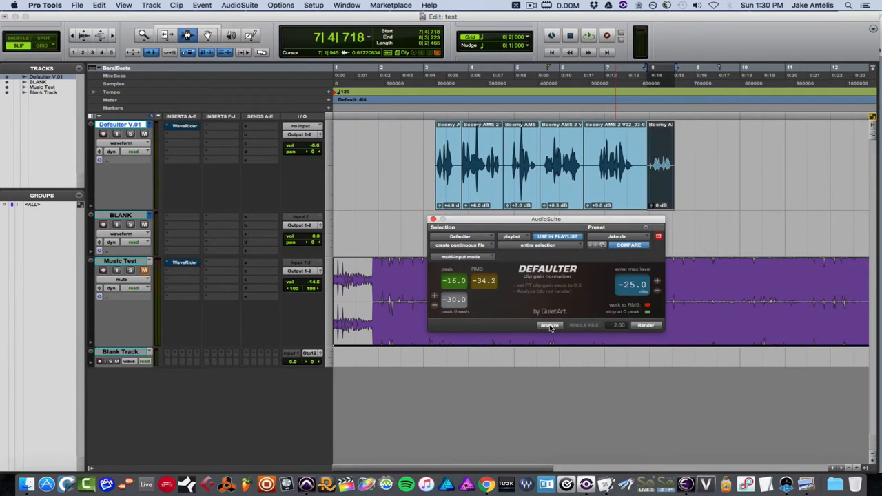
click(549, 325)
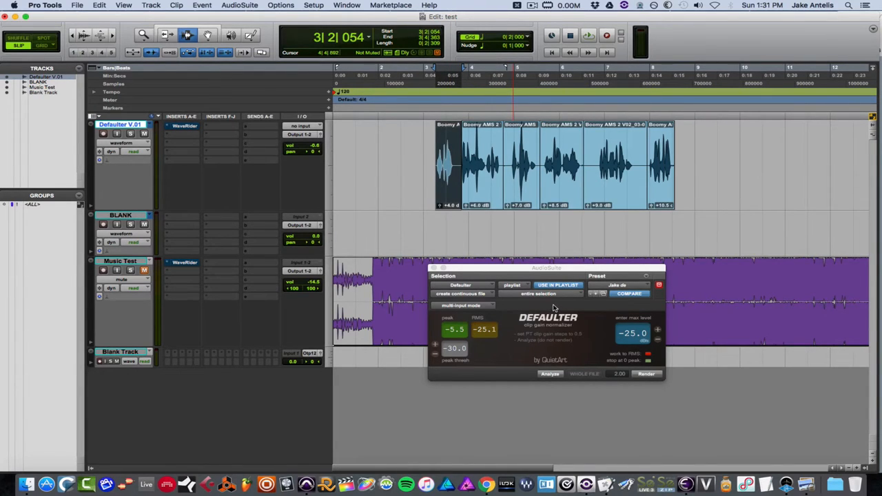
click(604, 481)
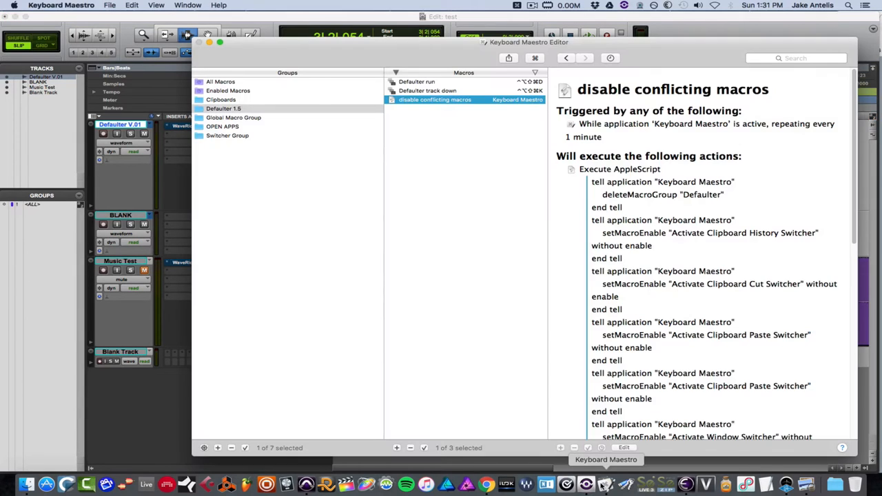
mouse_move(542, 273)
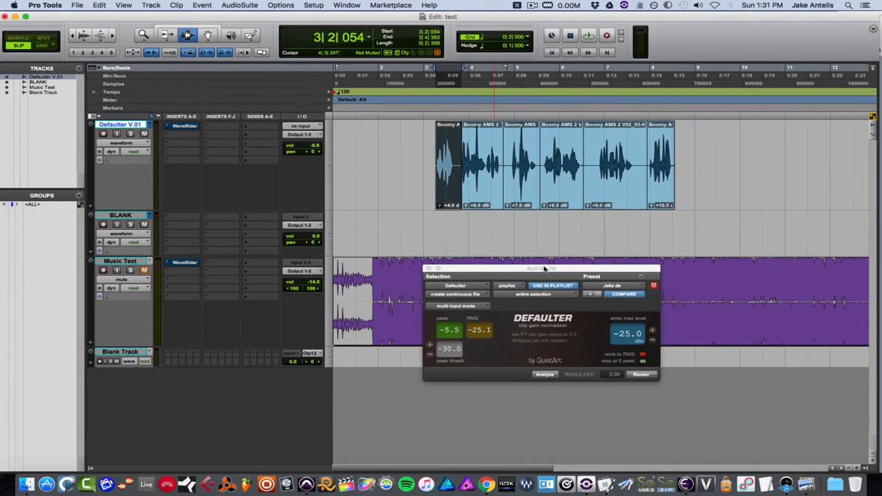
drag(541, 268, 544, 278)
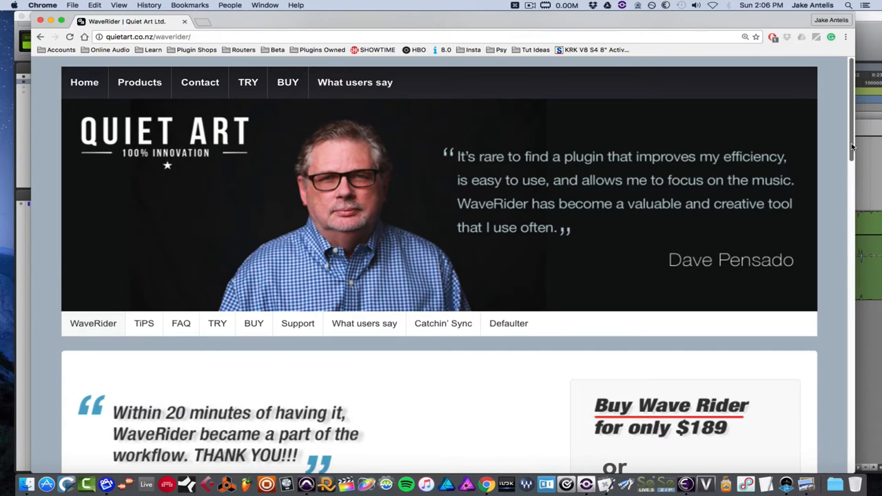
- Scroll the WaveRider page down to the Ride mode and Duck mode descriptions
scroll(down, 3)
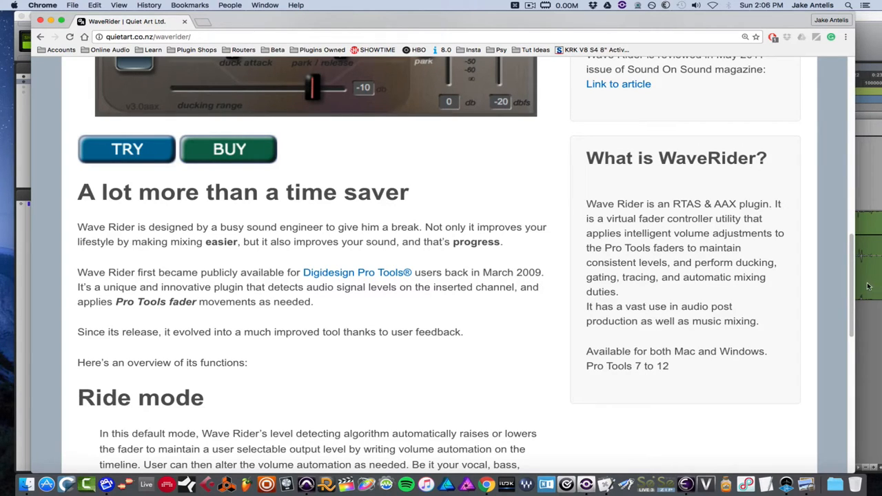
mouse_move(831, 279)
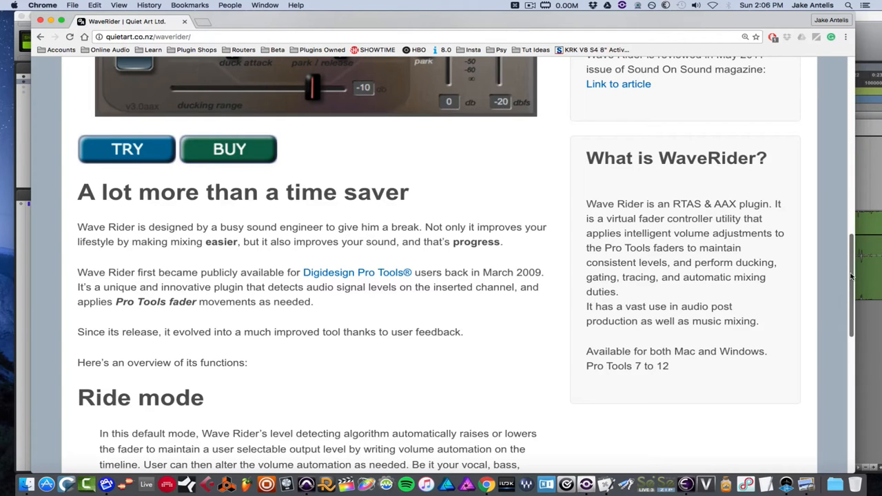
scroll(down, 3)
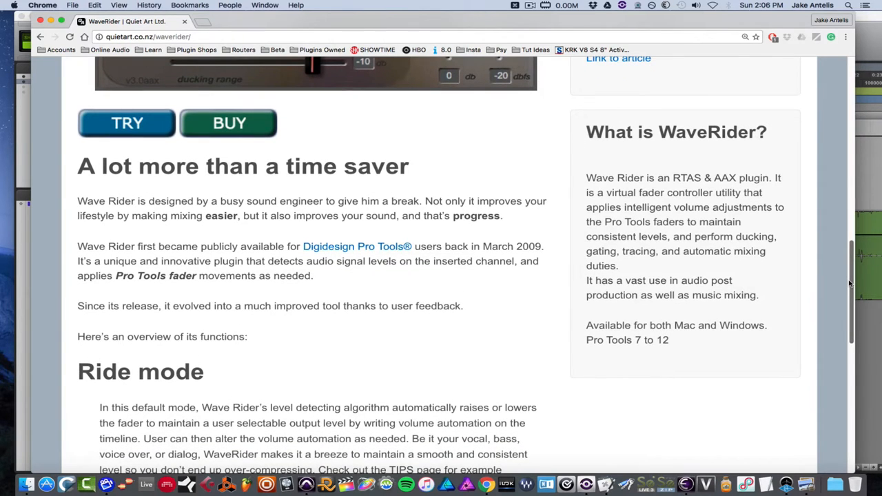
scroll(down, 3)
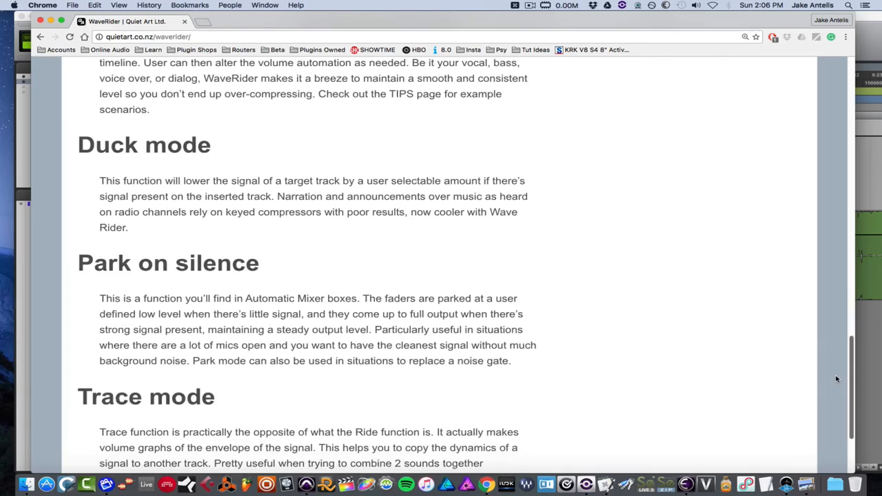
scroll(up, 3)
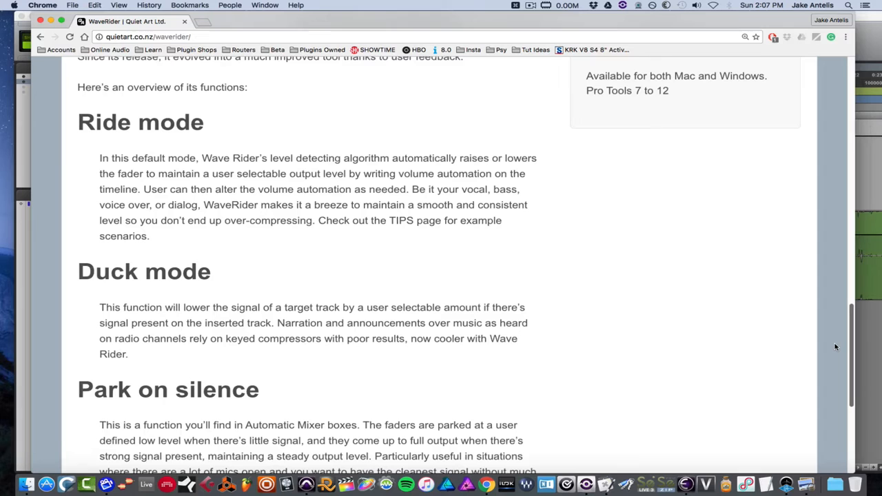
- Scroll past the Park on silence and Trace mode descriptions to the WaveRider page footer
scroll(down, 3)
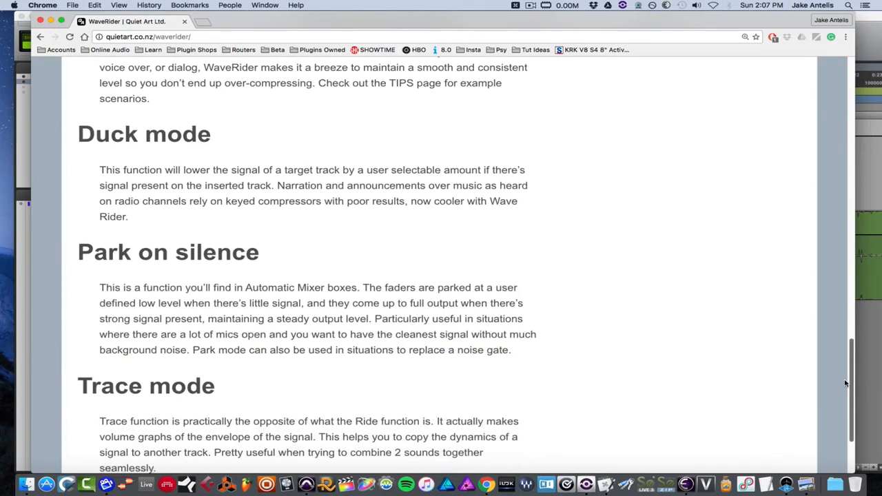
scroll(down, 3)
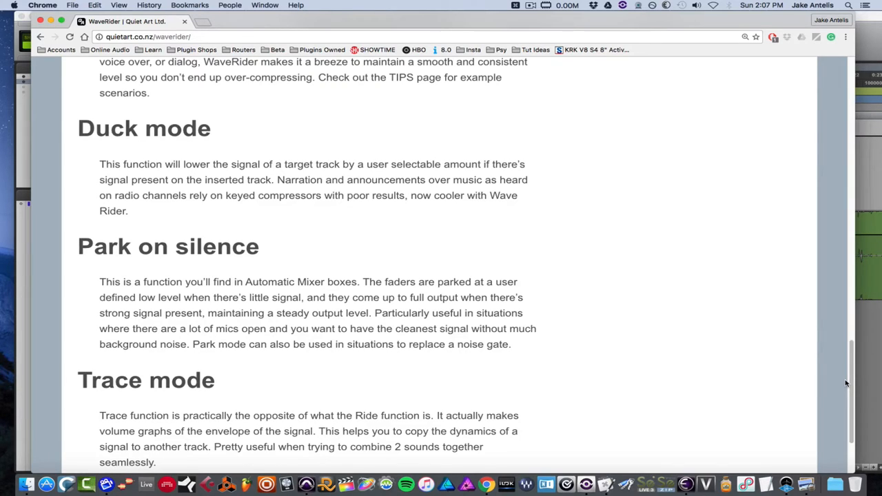
mouse_move(602, 300)
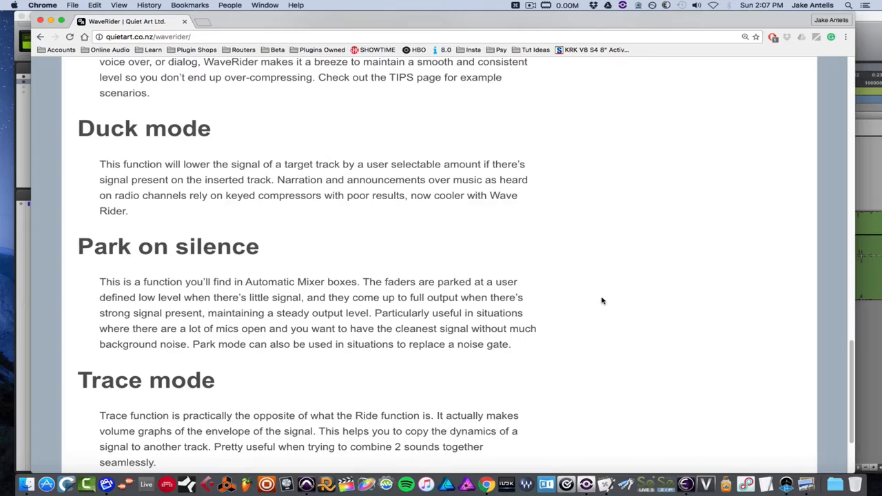
mouse_move(573, 321)
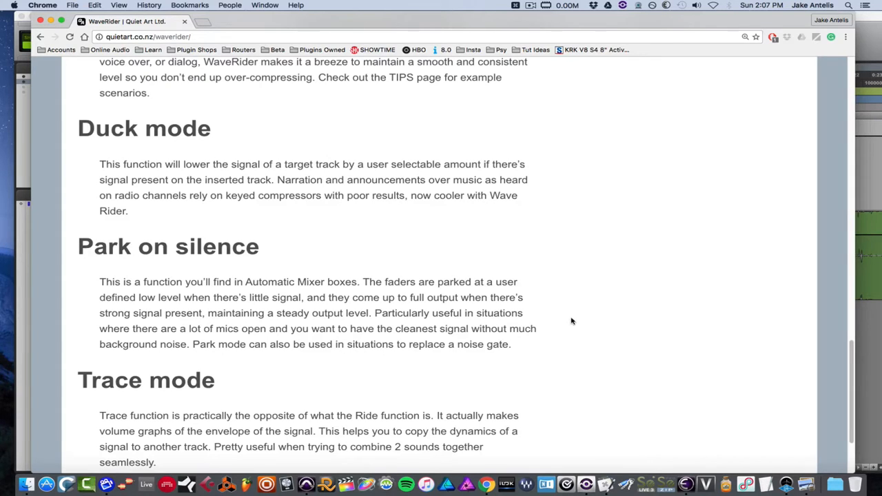
mouse_move(692, 372)
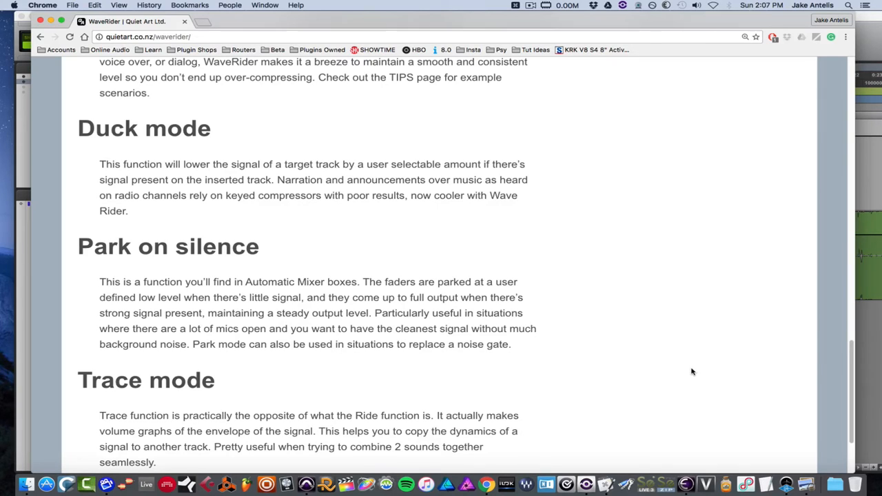
mouse_move(737, 356)
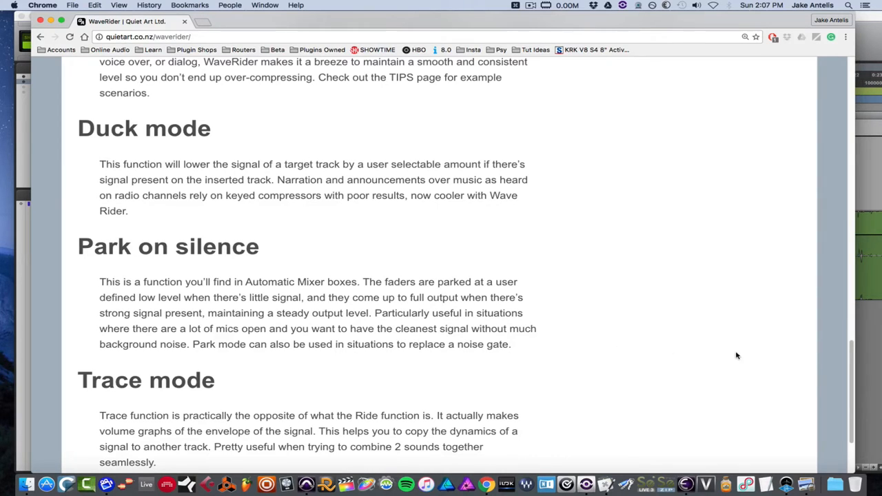
mouse_move(854, 323)
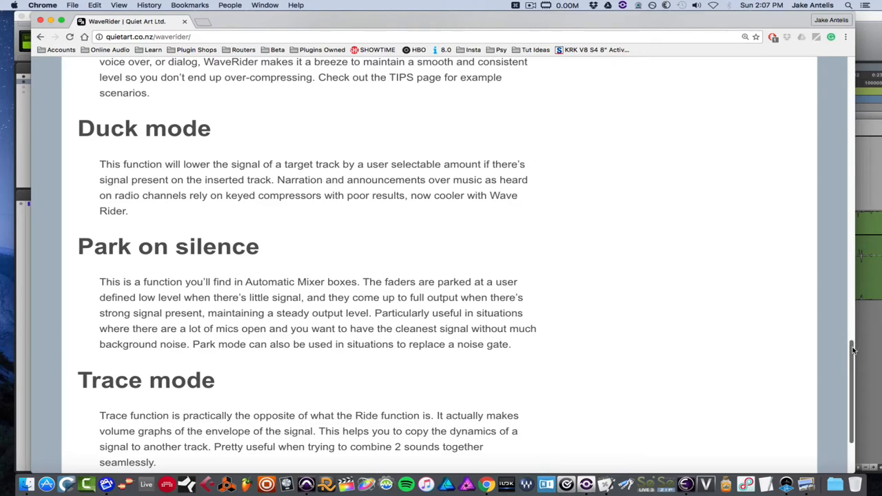
scroll(down, 3)
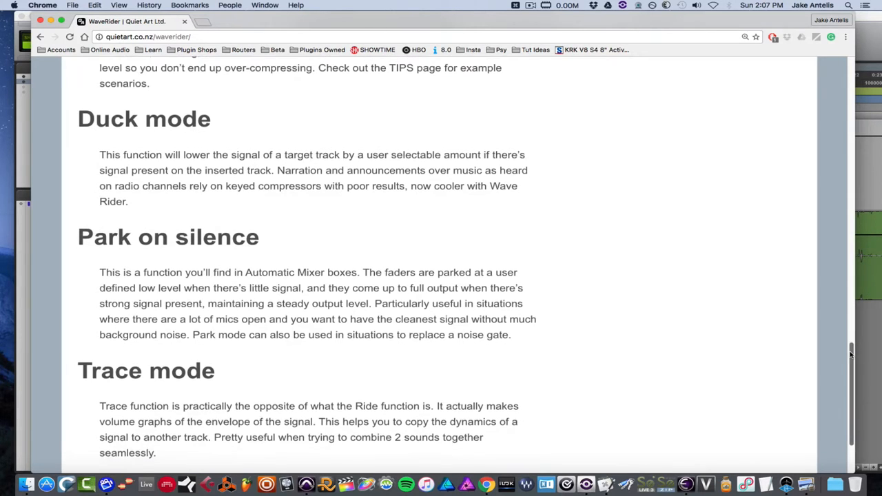
scroll(down, 3)
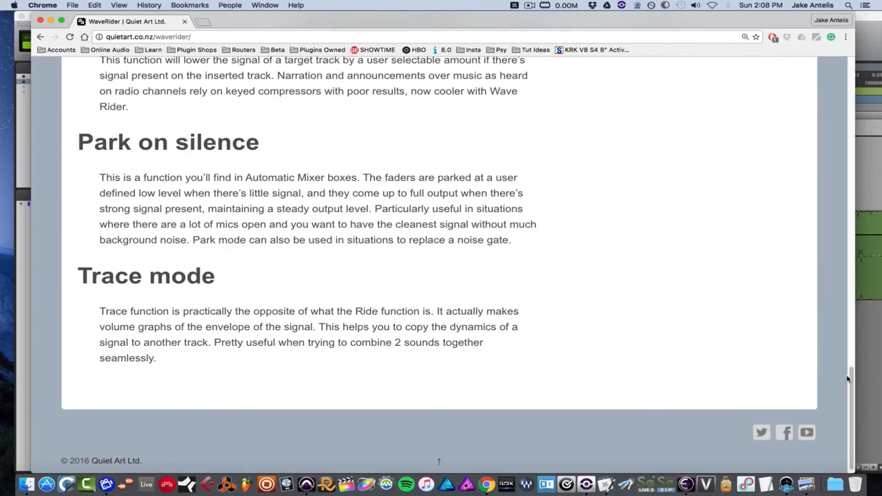
- Scroll the WaveRider page back up to the 'A lot more than a time saver' section
scroll(up, 3)
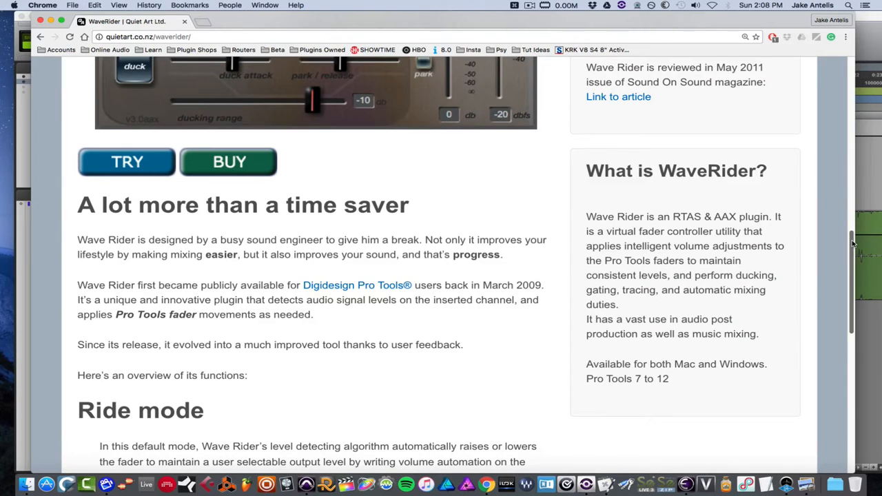
scroll(down, 3)
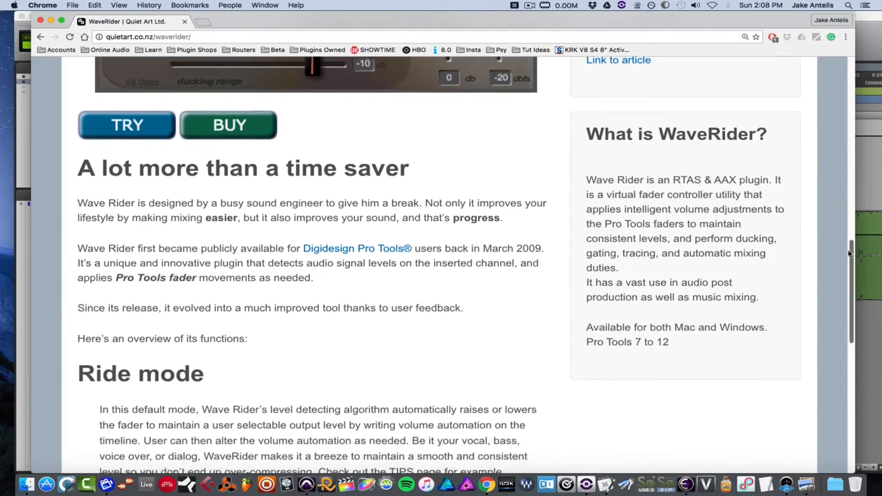
scroll(down, 3)
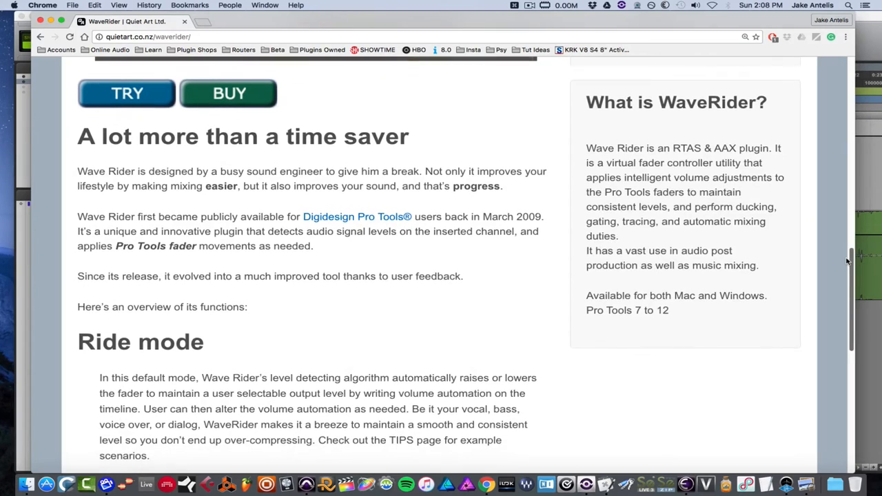
scroll(up, 3)
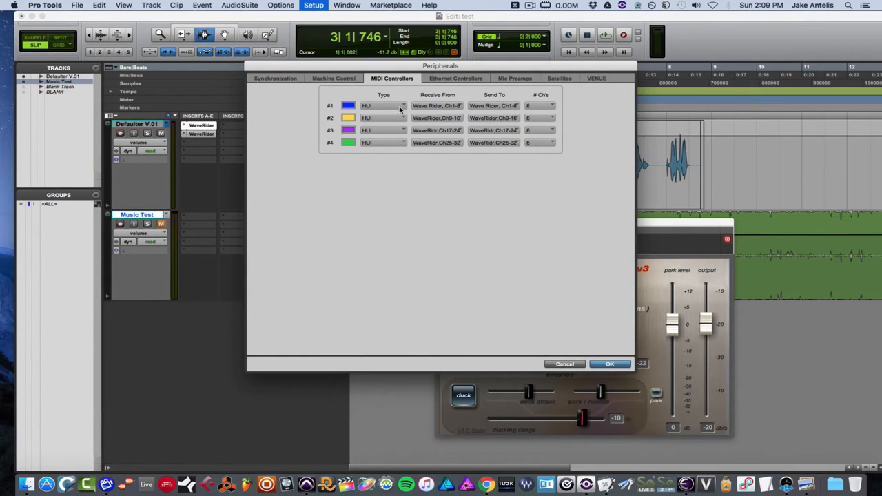
click(437, 106)
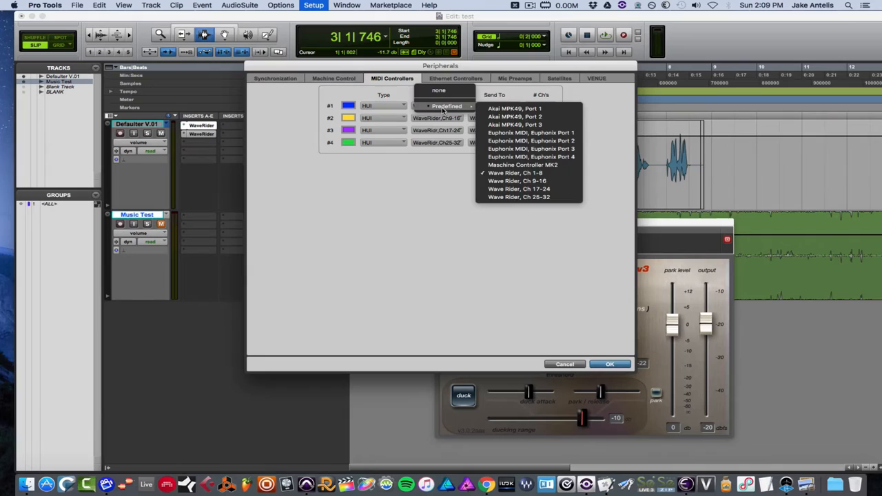
click(507, 172)
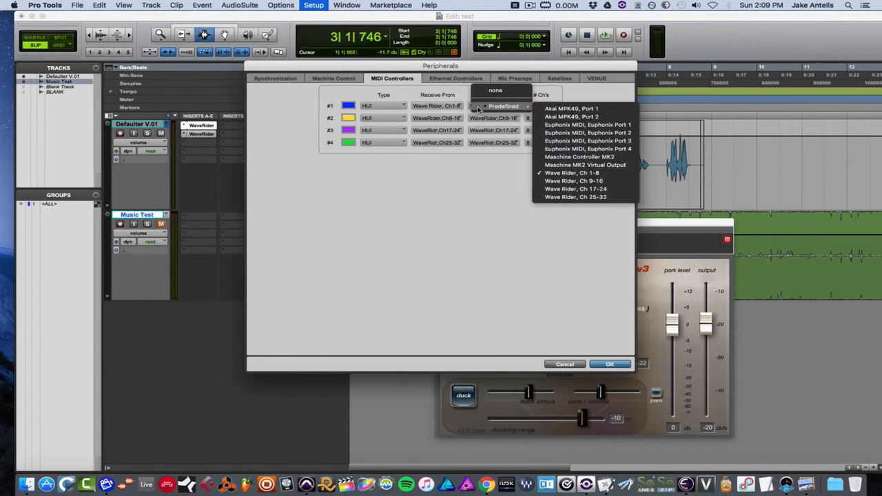
click(568, 173)
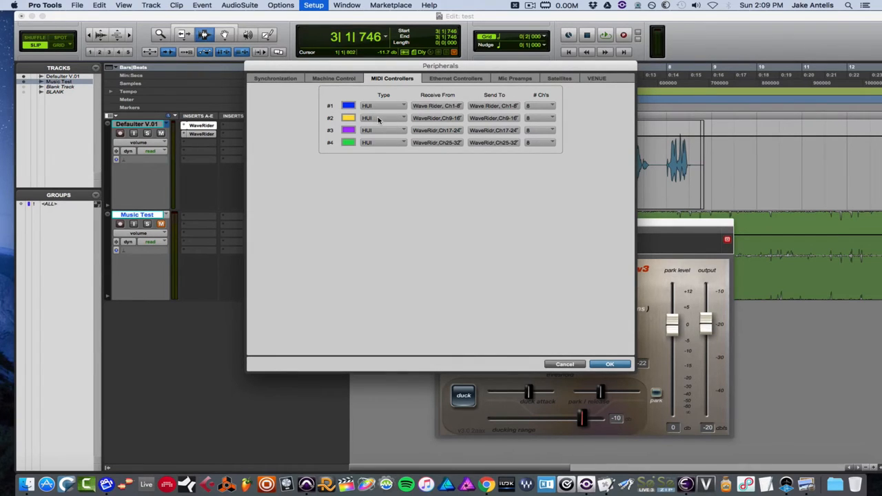
mouse_move(453, 130)
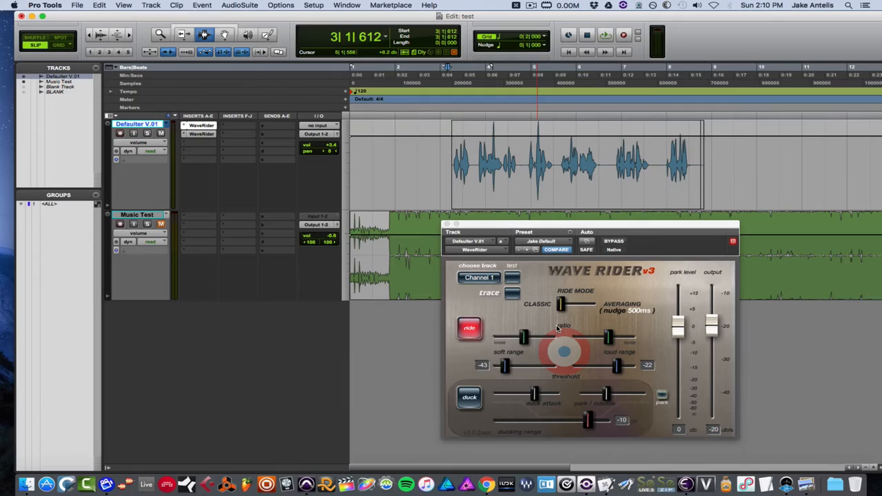
mouse_move(526, 343)
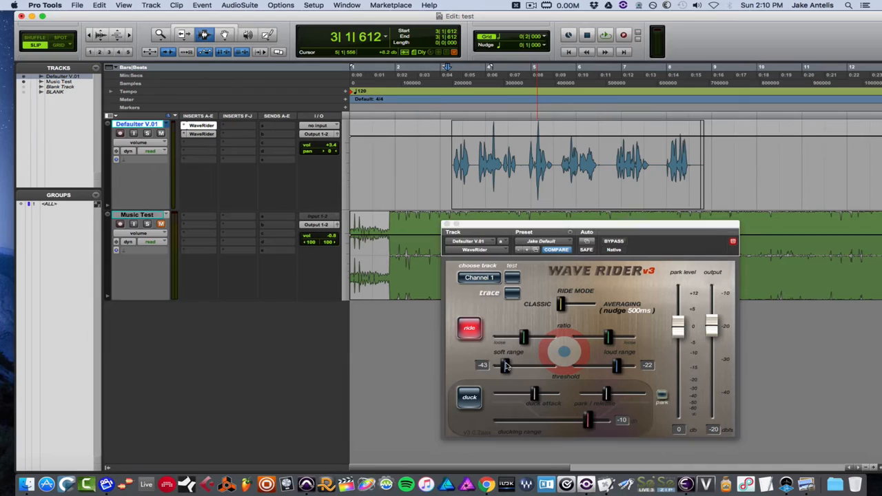
- Lower WaveRider's ride soft range on Defaulter V.01 from -43 to -45
drag(502, 365, 513, 365)
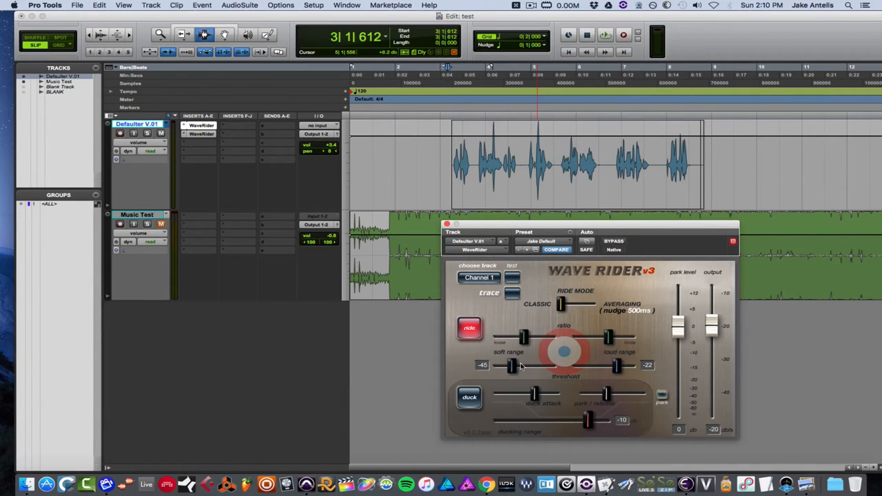
mouse_move(515, 359)
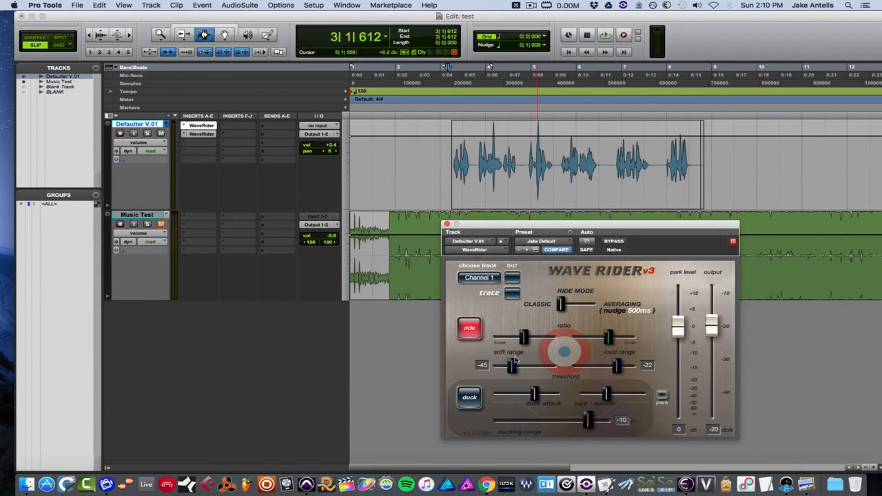
mouse_move(469, 321)
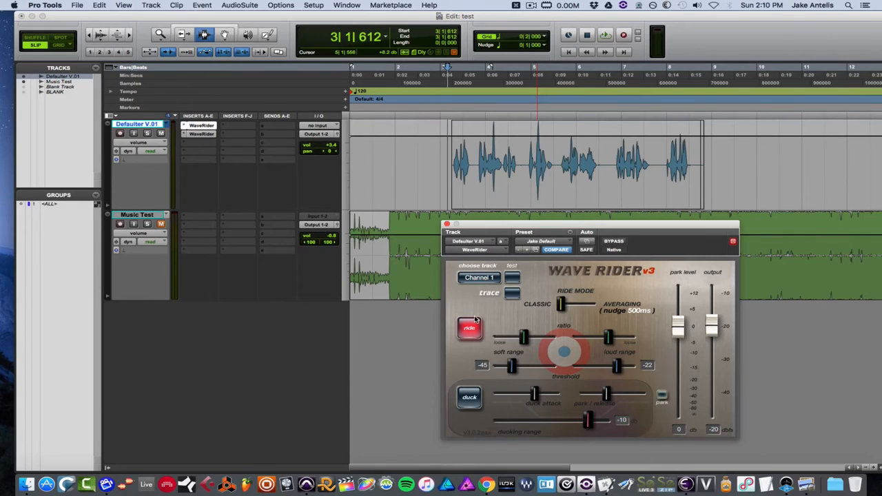
mouse_move(557, 389)
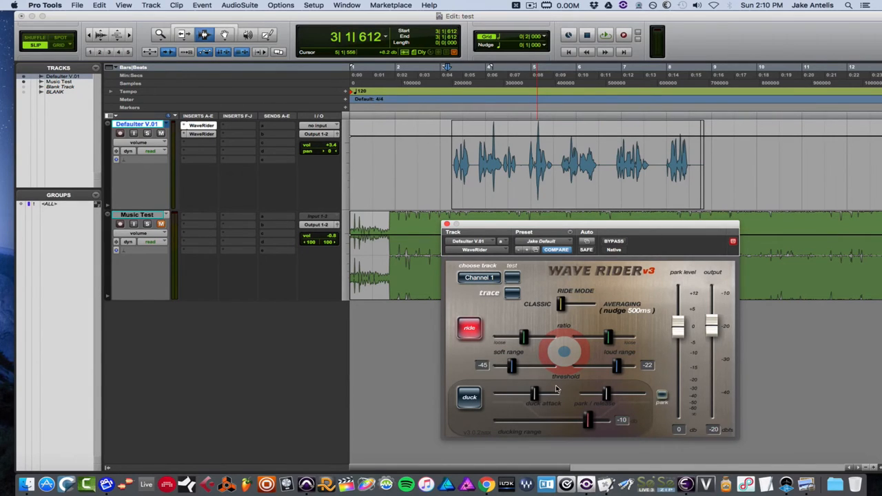
mouse_move(618, 389)
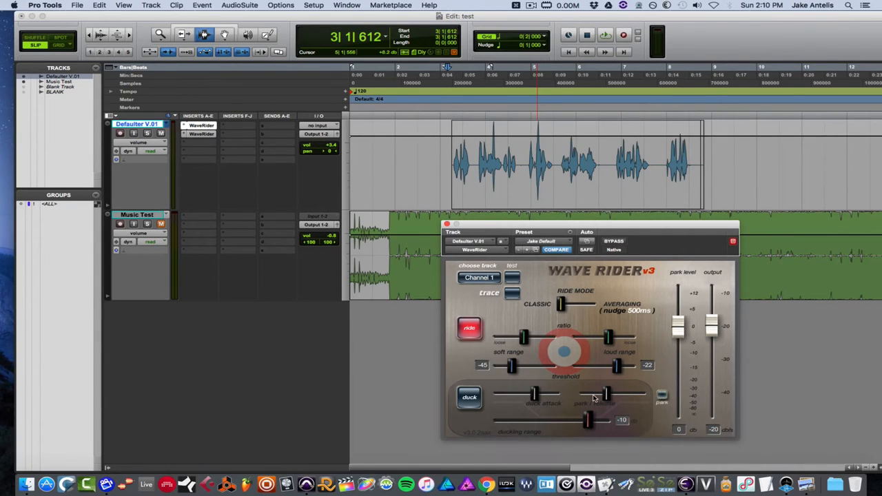
mouse_move(598, 394)
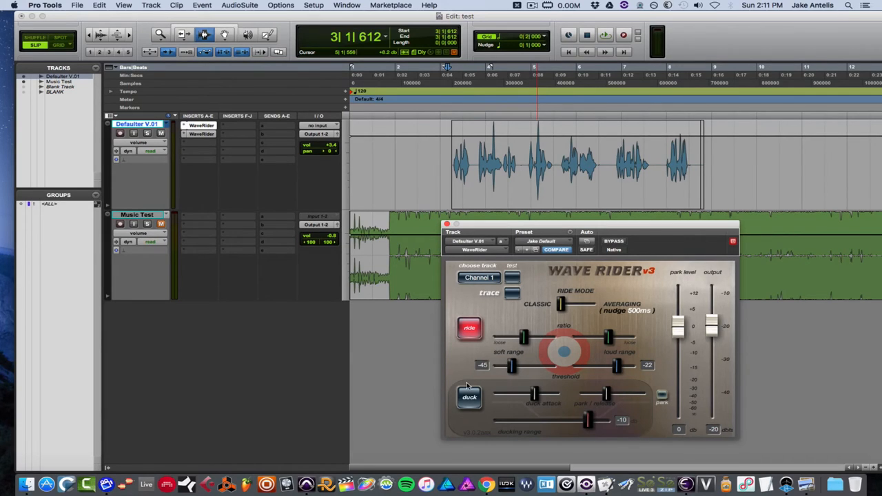
mouse_move(624, 407)
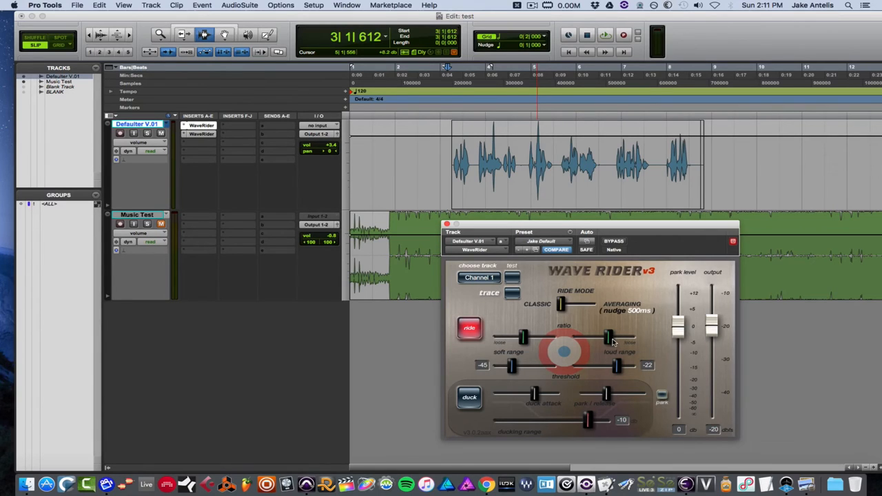
mouse_move(501, 338)
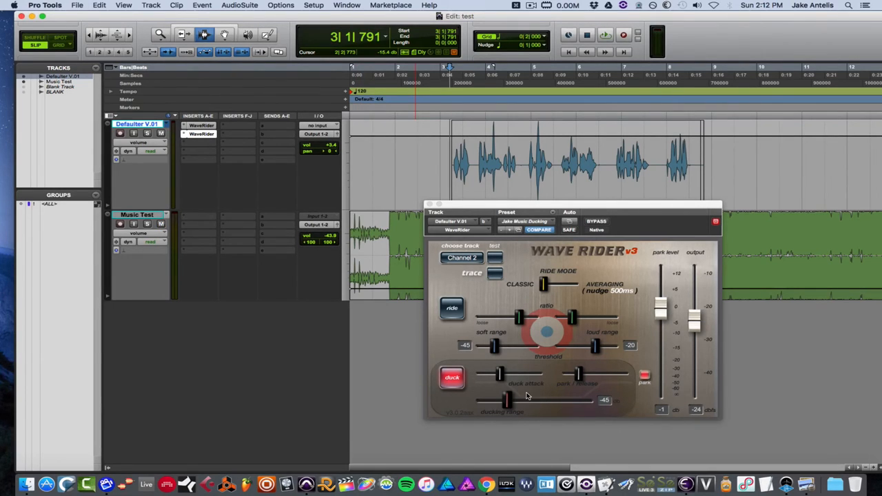
mouse_move(532, 398)
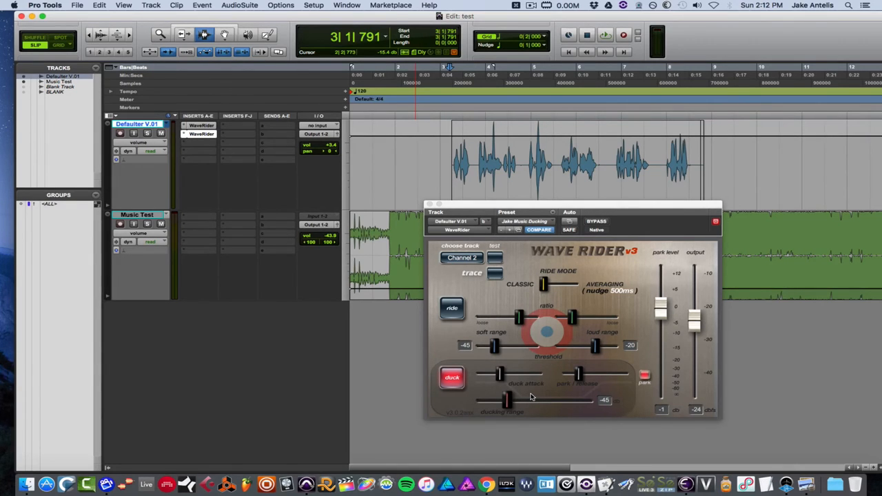
mouse_move(534, 389)
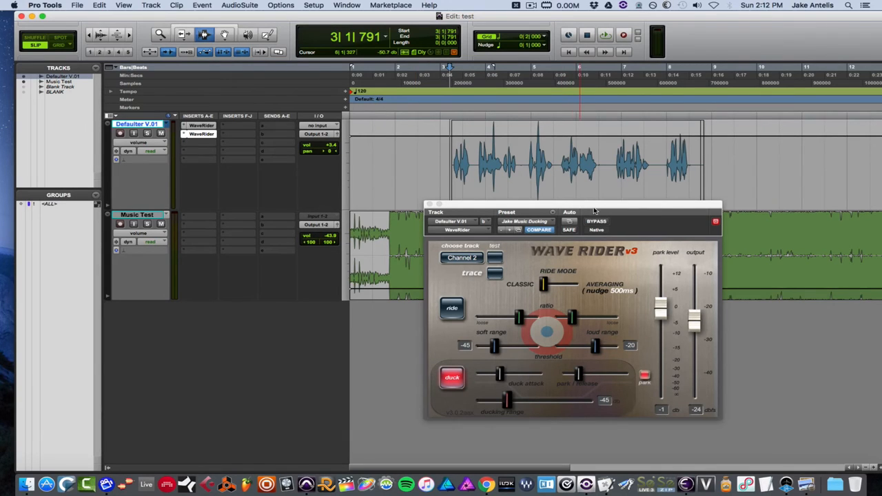
- Move the second WaveRider plugin window out of the way
drag(593, 211, 658, 221)
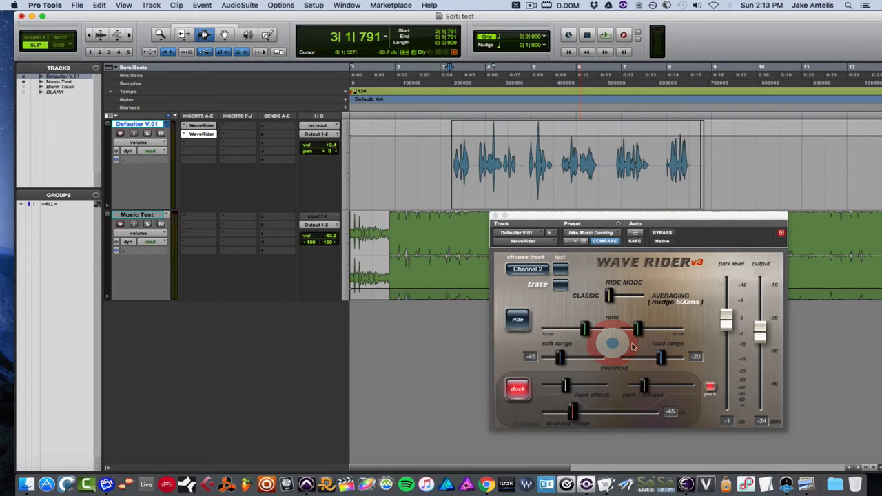
mouse_move(651, 362)
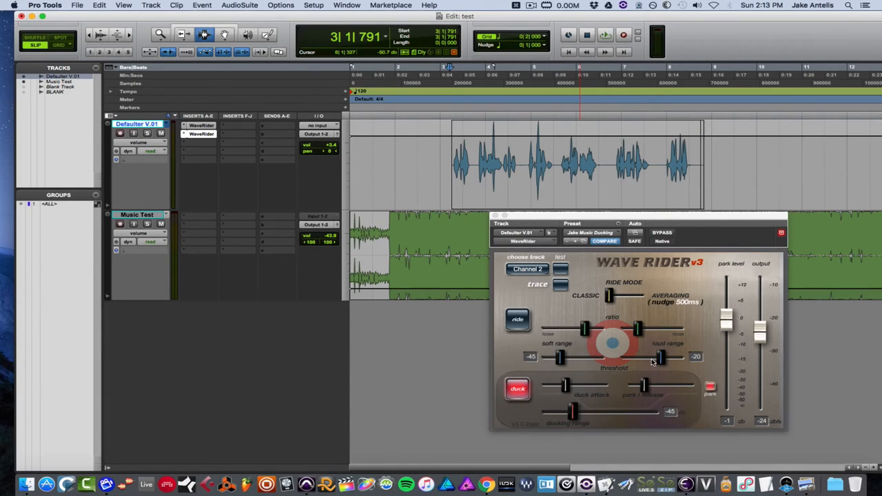
click(590, 232)
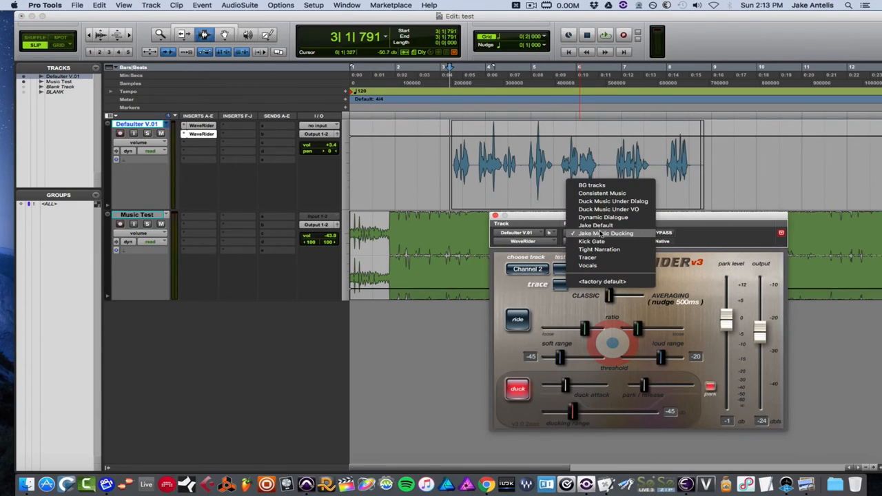
click(604, 233)
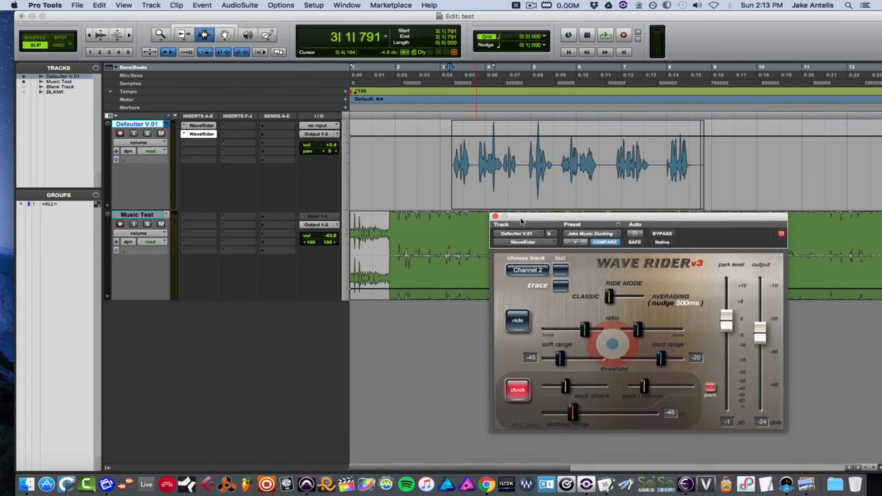
- Let WaveRider write latch volume automation on the voiceover and Music Test tracks, then close its window
drag(520, 223, 577, 293)
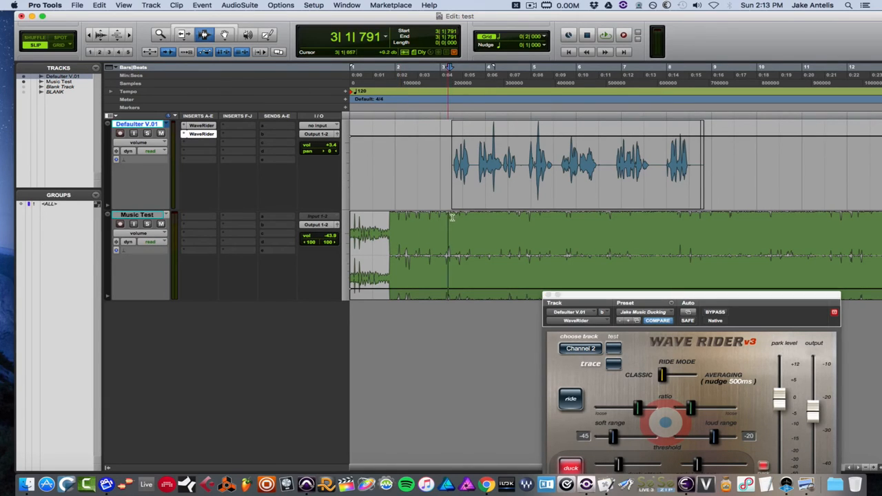
drag(451, 165, 709, 166)
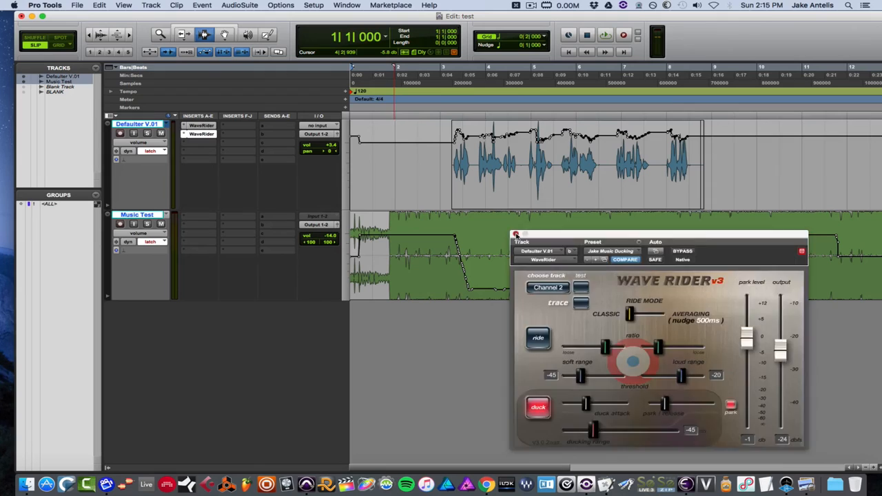
click(516, 236)
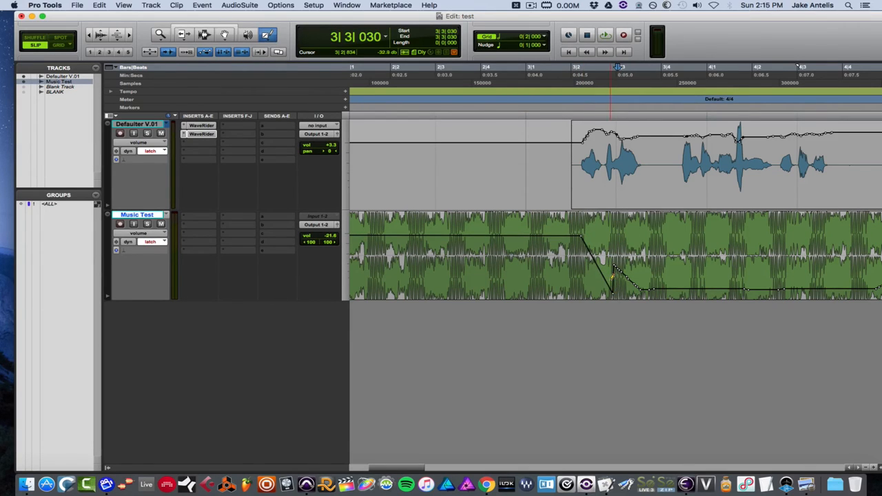
- Redraw the Music Test volume dip near bar 3, then zoom out to the whole session
drag(613, 286, 662, 286)
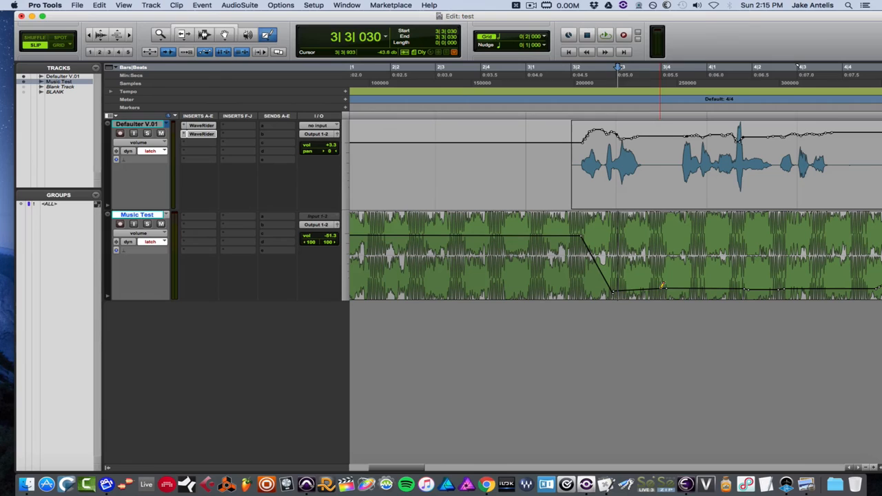
click(543, 75)
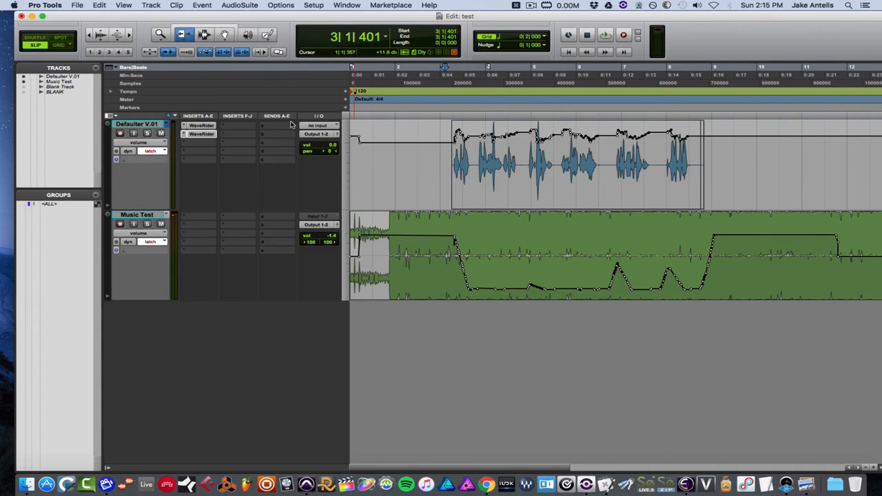
click(151, 151)
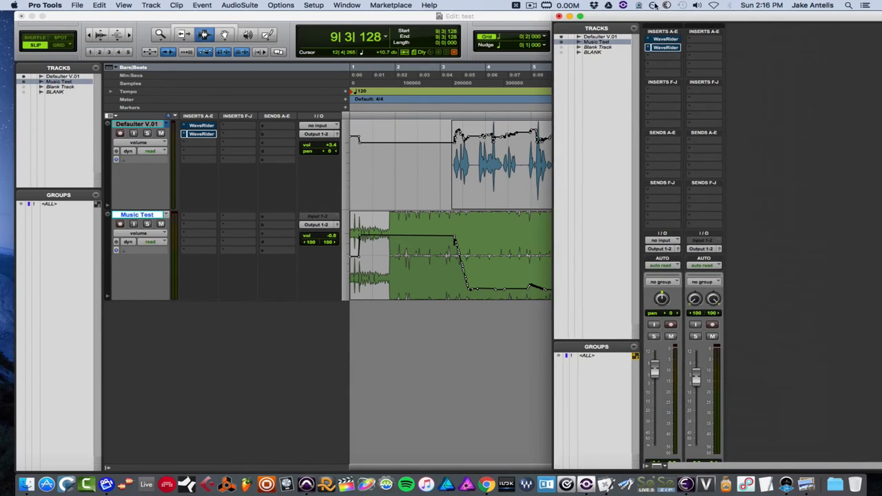
- Deactivate the WaveRider plugin on the voiceover track
key(space)
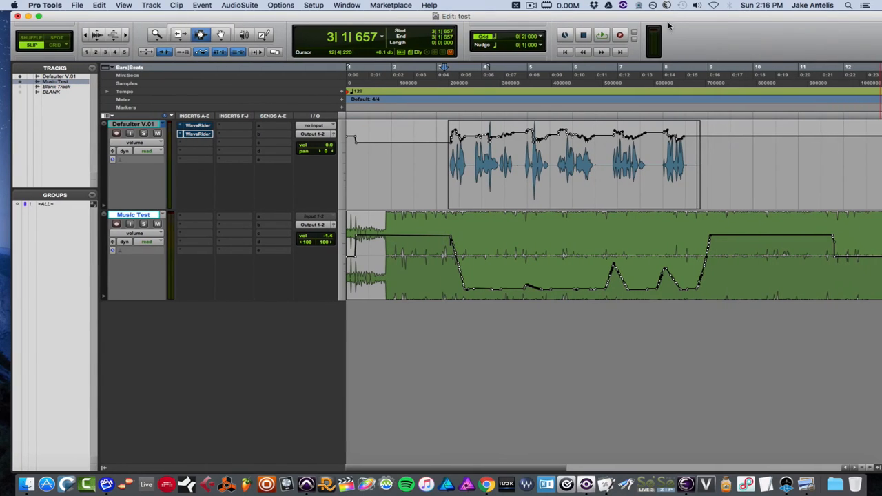
mouse_move(672, 34)
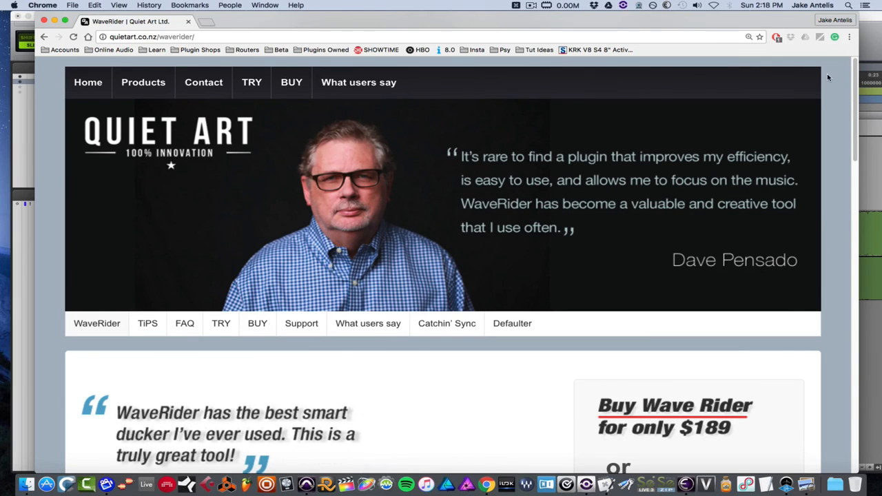
scroll(down, 3)
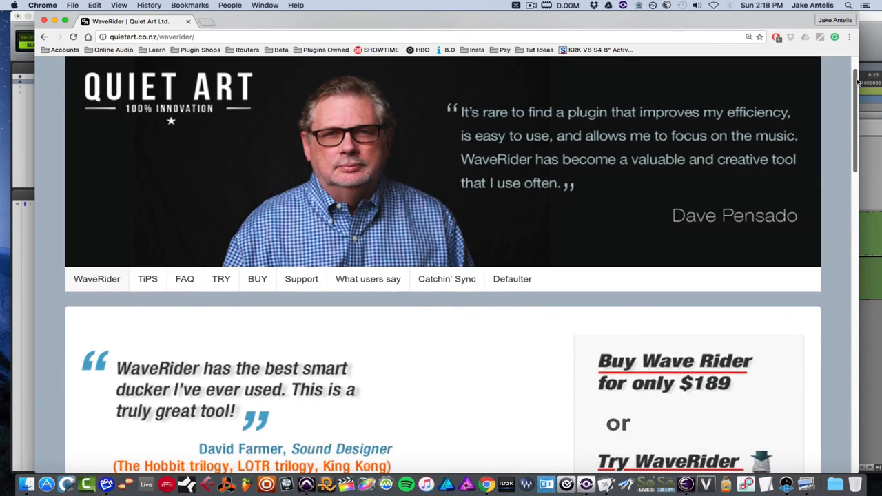
scroll(down, 3)
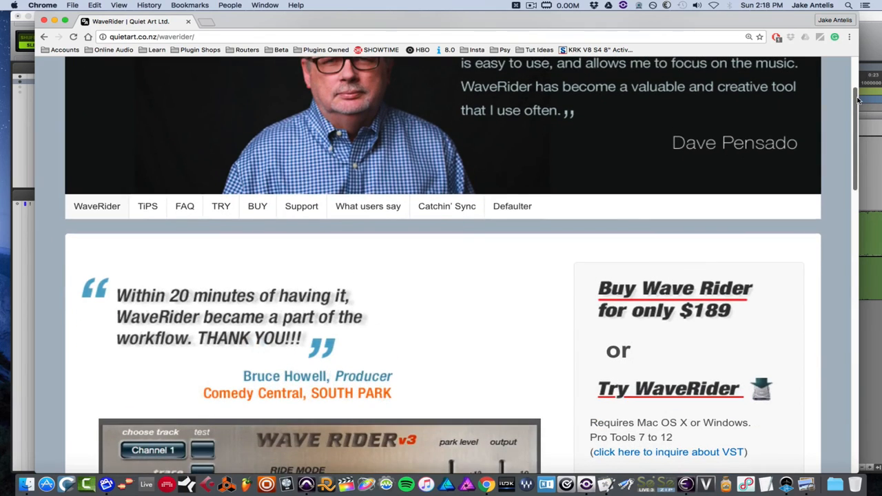
scroll(up, 3)
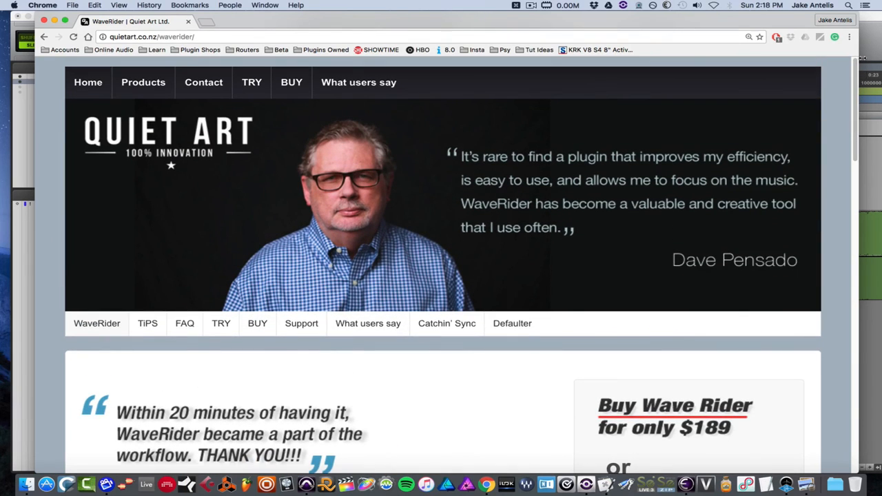